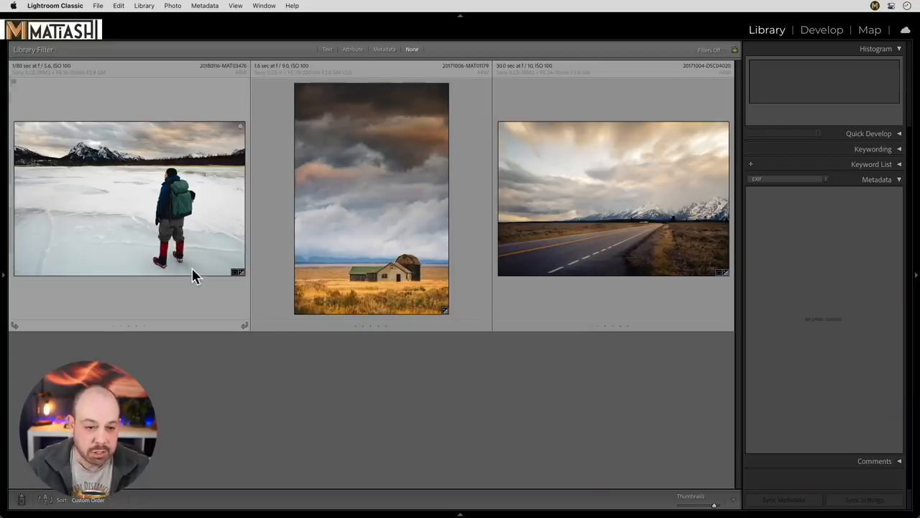
Open the hiker-on-frozen-lake photo by itself in Loupe view.
{"action": "double_click", "coordinate": [129, 197]}
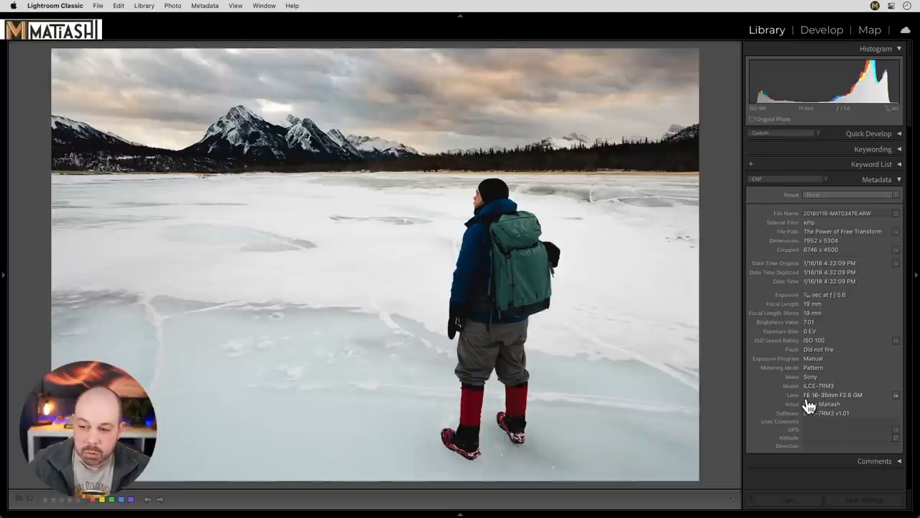
{"action": "mouse_move", "coordinate": [823, 403]}
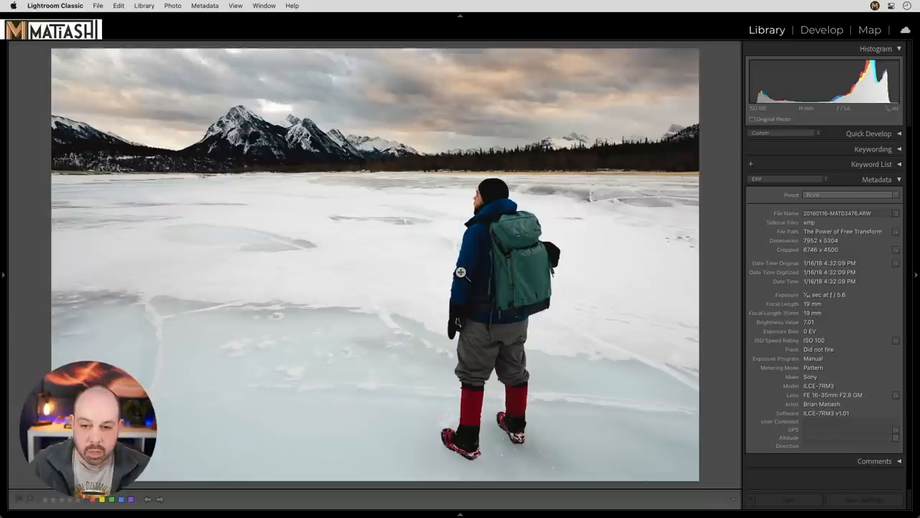
{"action": "mouse_move", "coordinate": [366, 271]}
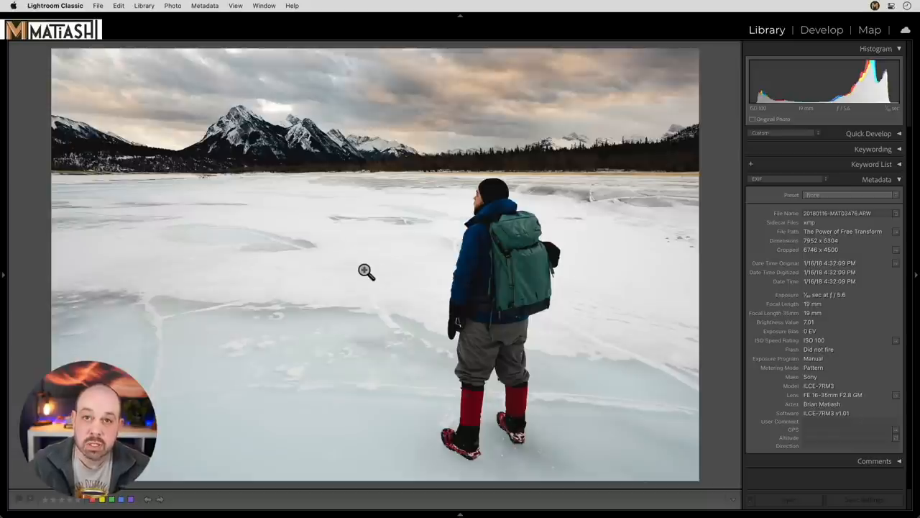
{"action": "mouse_move", "coordinate": [557, 356]}
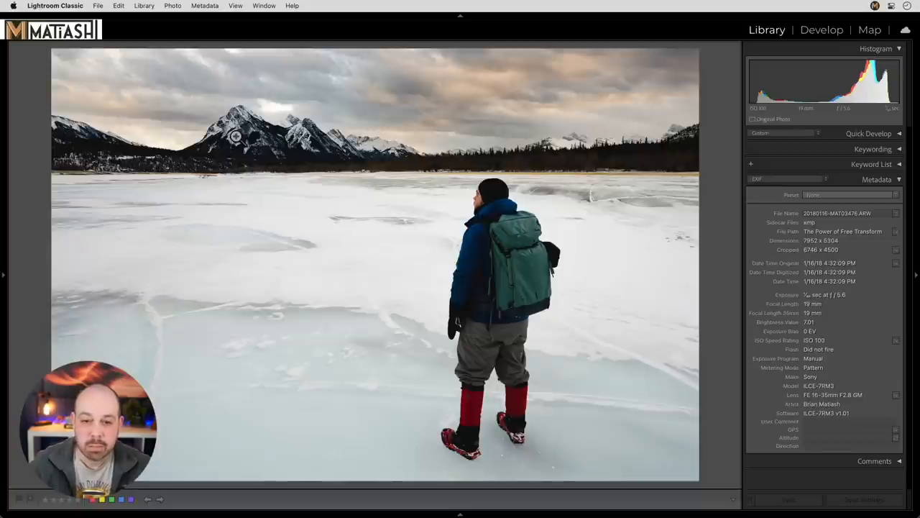
{"action": "mouse_move", "coordinate": [375, 85]}
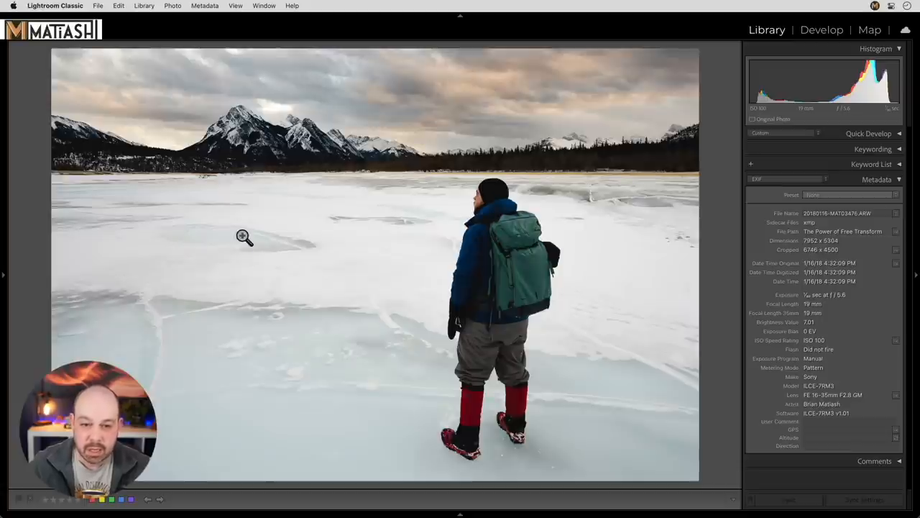
{"action": "mouse_move", "coordinate": [286, 242]}
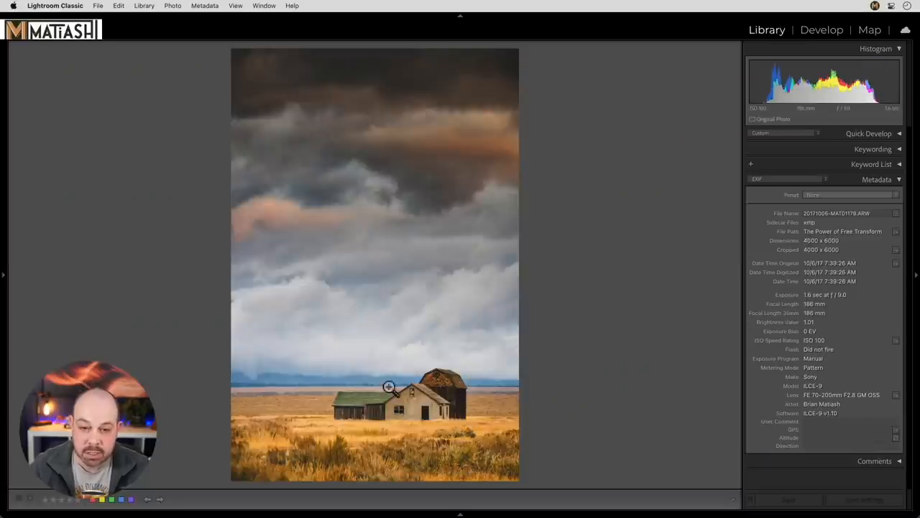
{"action": "mouse_move", "coordinate": [327, 389]}
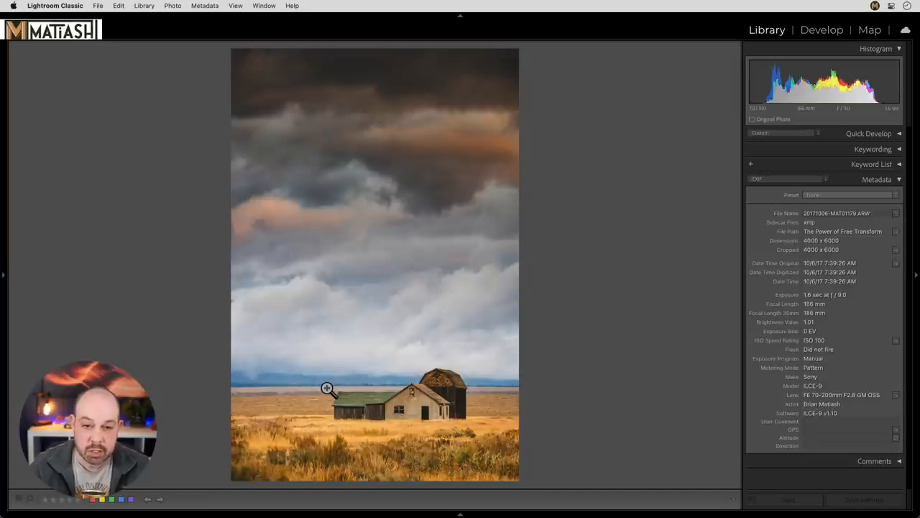
{"action": "mouse_move", "coordinate": [359, 291]}
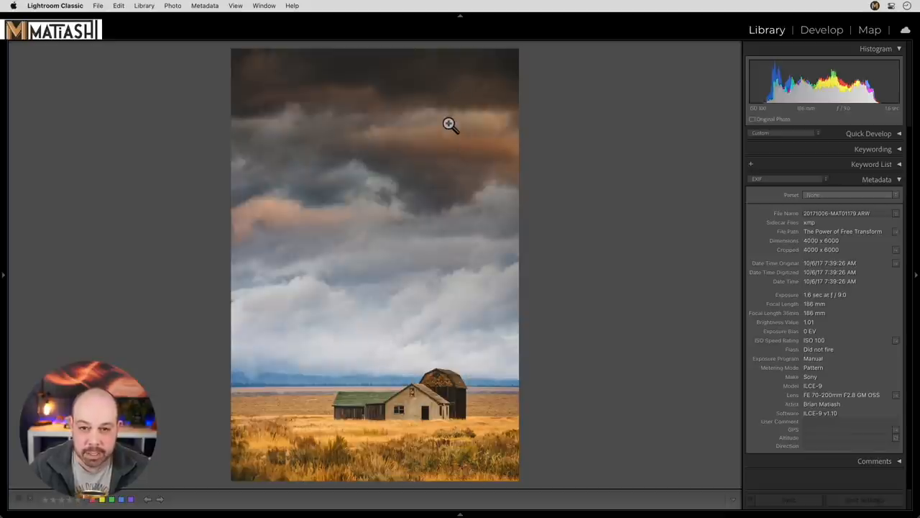
{"action": "mouse_move", "coordinate": [464, 377]}
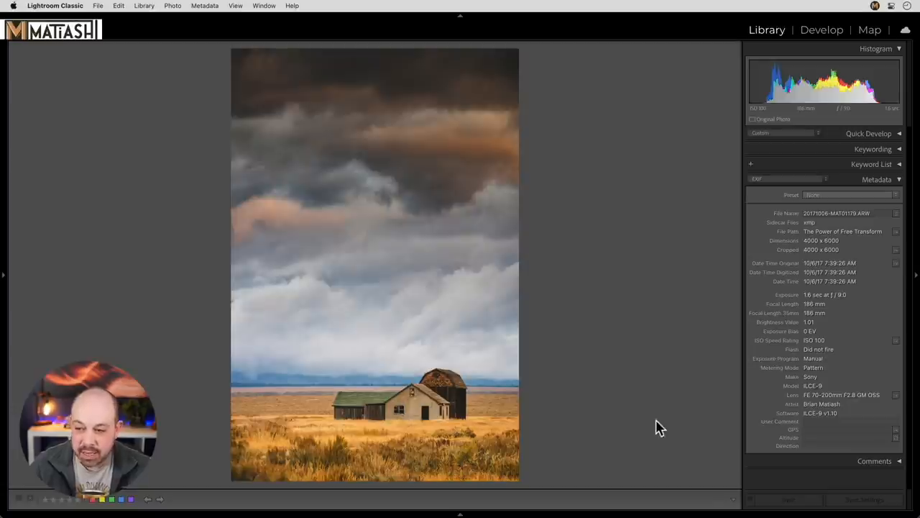
{"action": "mouse_move", "coordinate": [776, 402]}
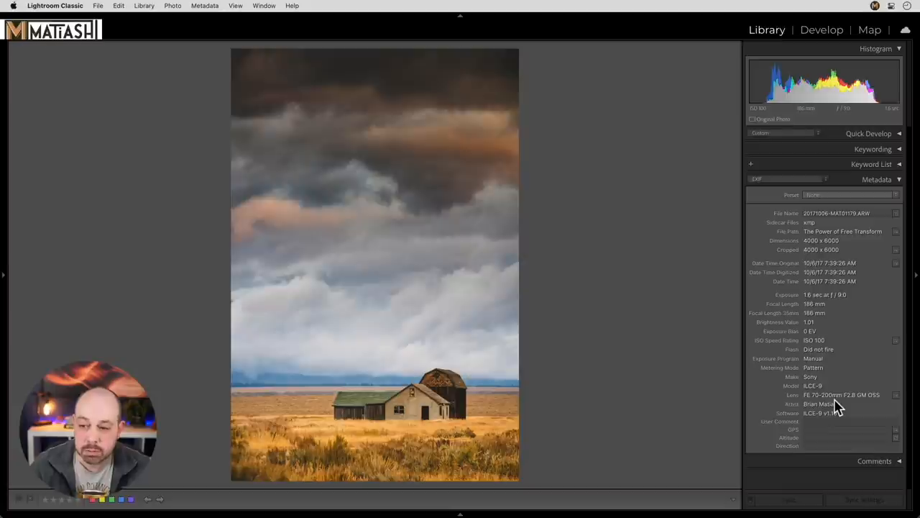
{"action": "mouse_move", "coordinate": [618, 335]}
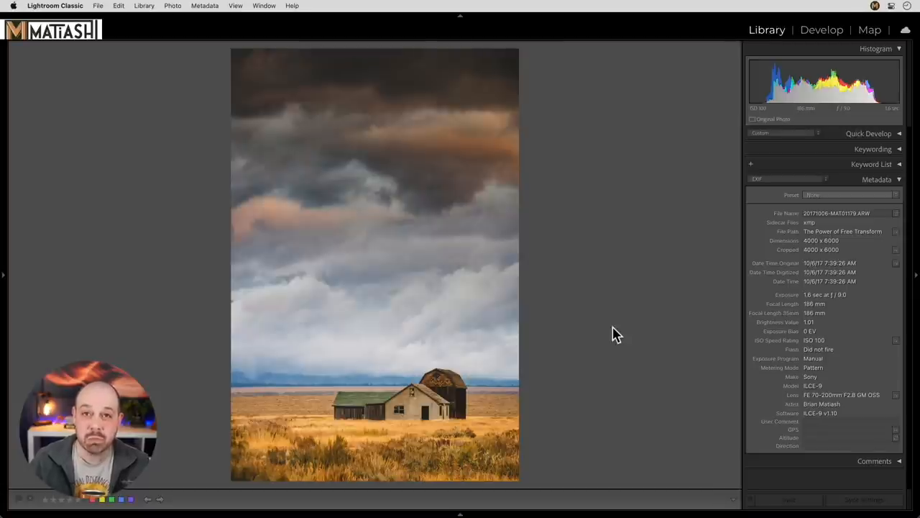
{"action": "mouse_move", "coordinate": [451, 394]}
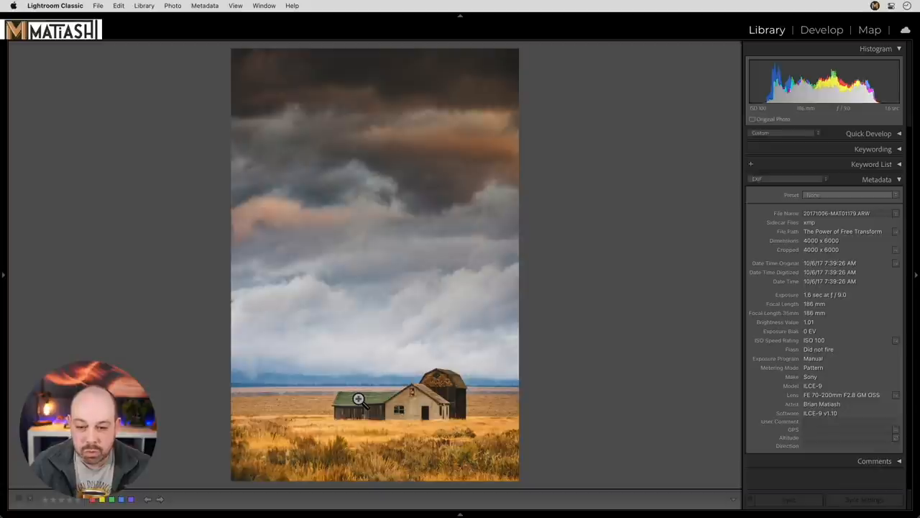
{"action": "mouse_move", "coordinate": [618, 346]}
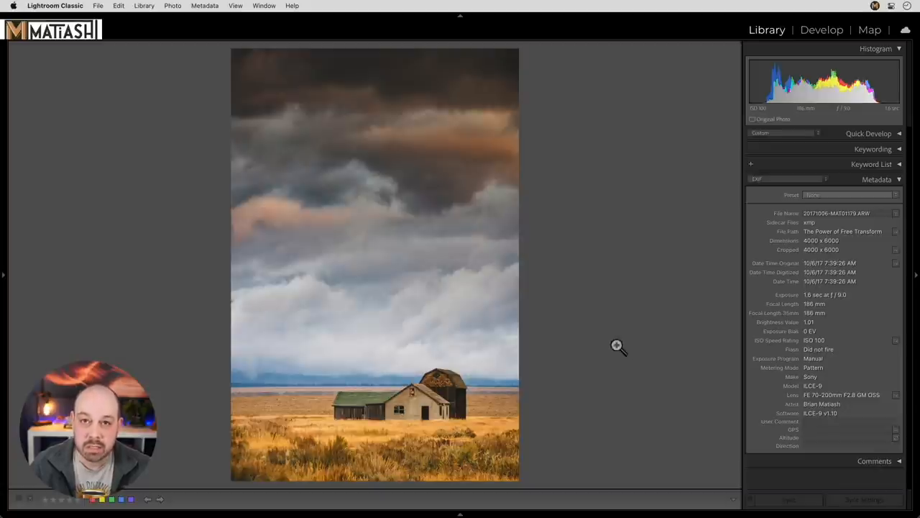
{"action": "mouse_move", "coordinate": [626, 350]}
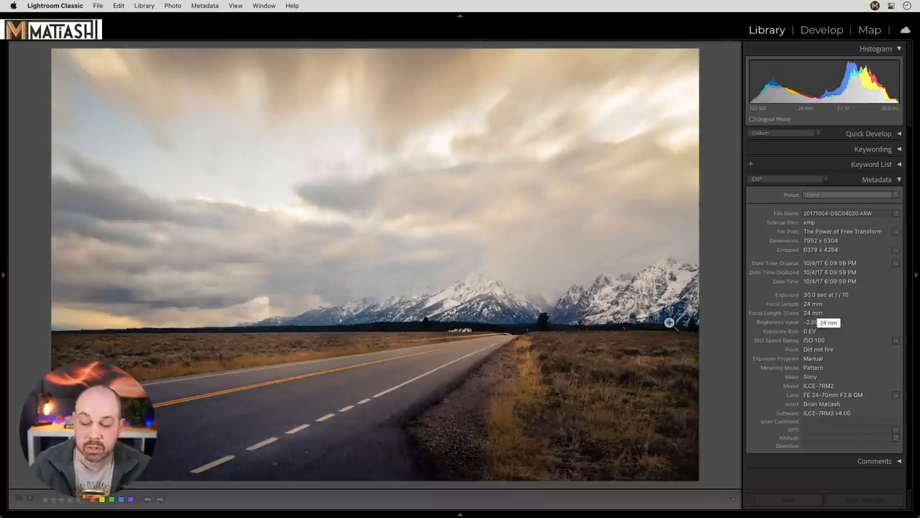
{"action": "mouse_move", "coordinate": [530, 371]}
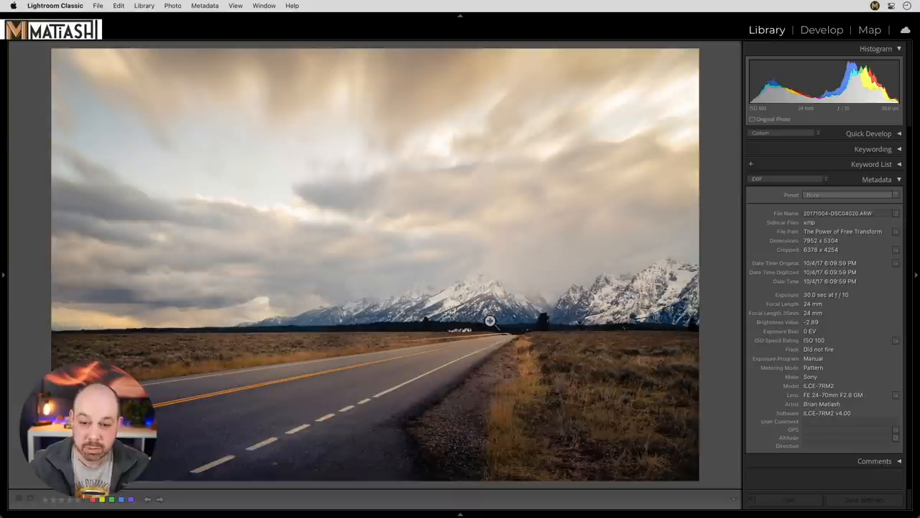
{"action": "mouse_move", "coordinate": [498, 328]}
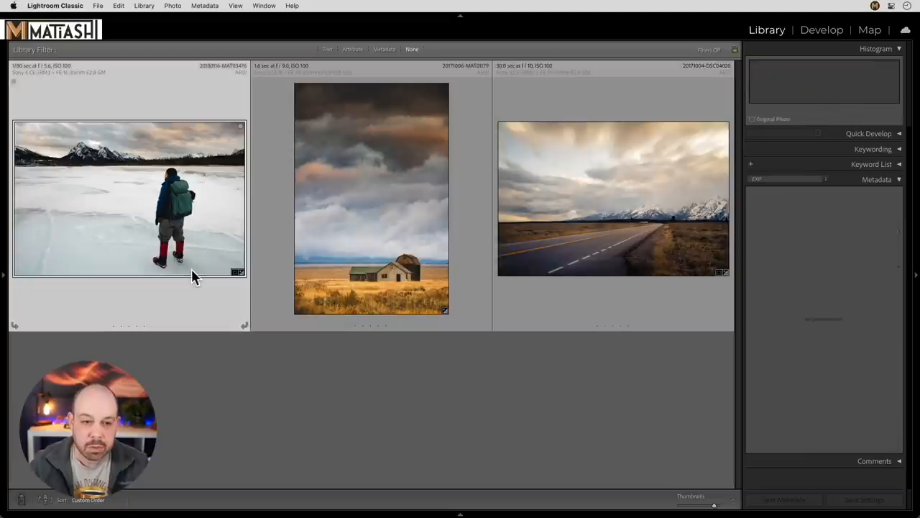
{"action": "right_click", "coordinate": [371, 199]}
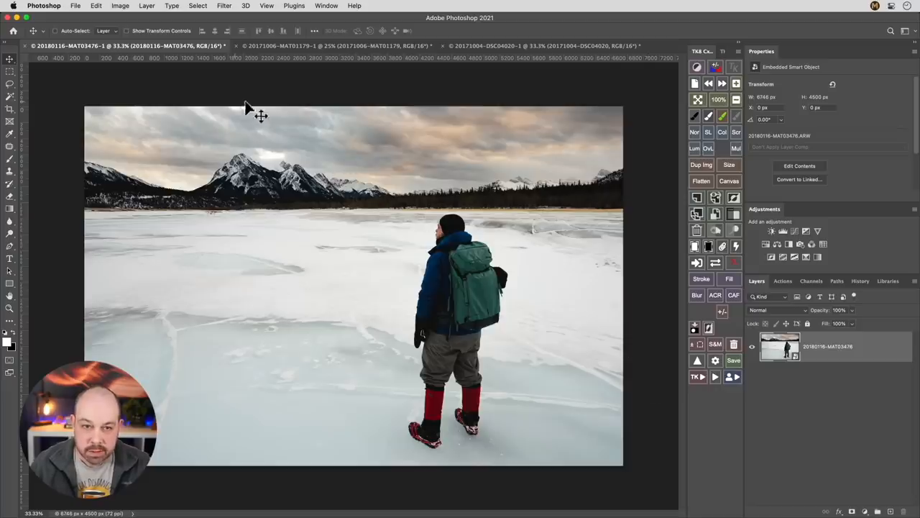
{"action": "left_click", "coordinate": [334, 45]}
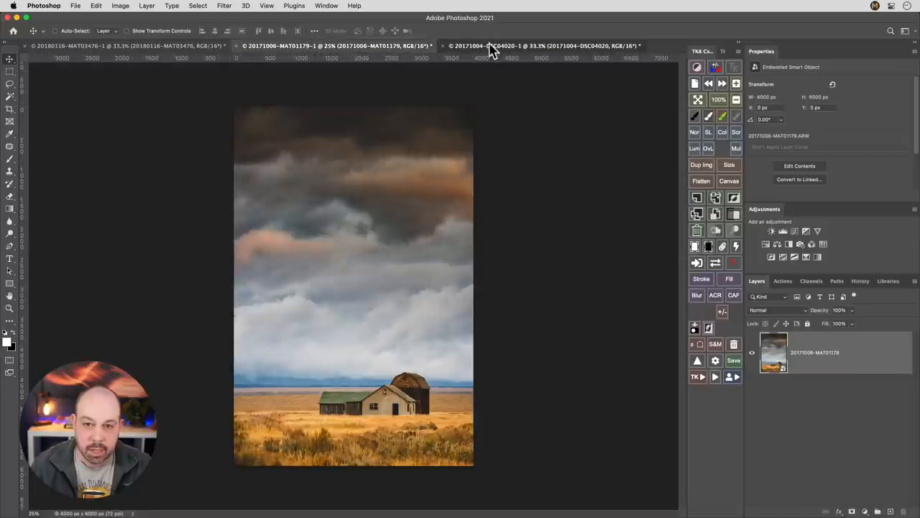
{"action": "left_click", "coordinate": [126, 45]}
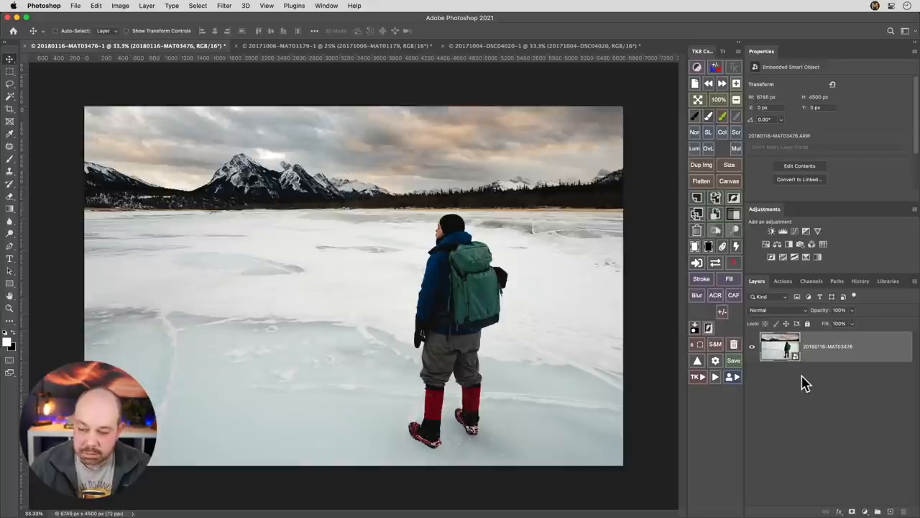
{"action": "mouse_move", "coordinate": [802, 374]}
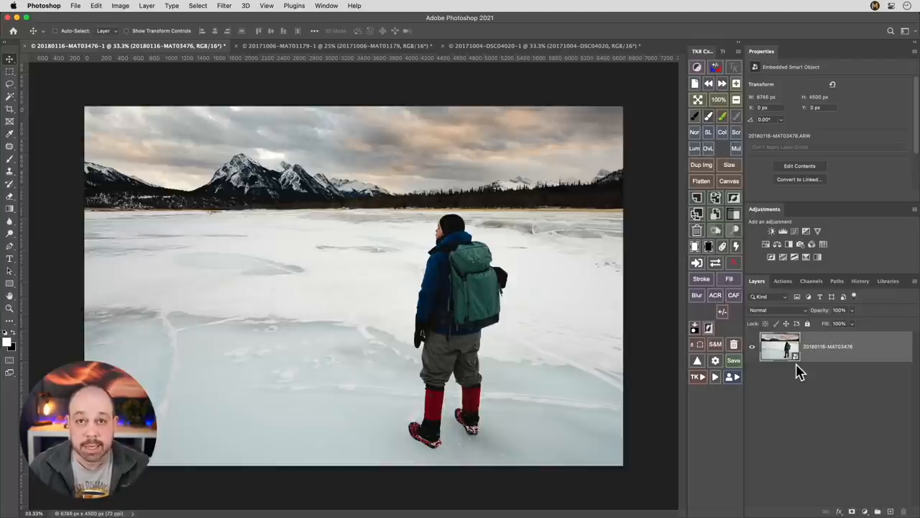
{"action": "mouse_move", "coordinate": [332, 313]}
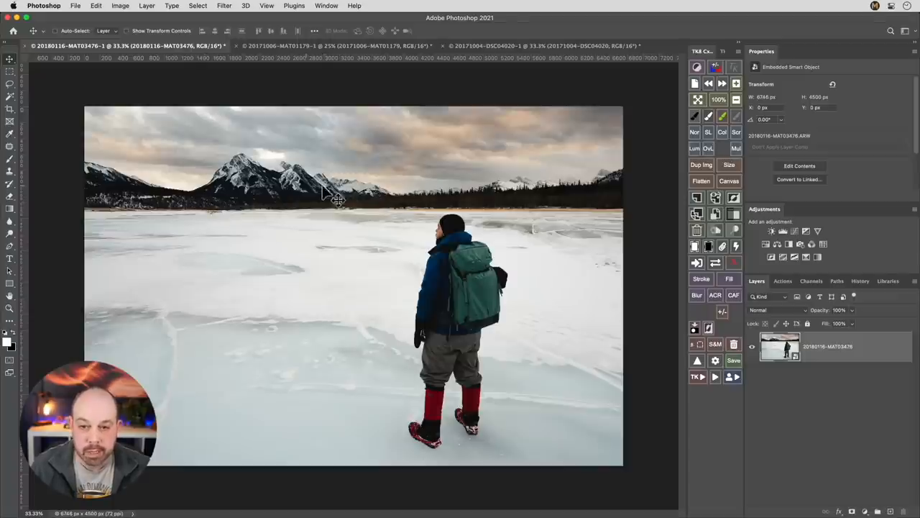
{"action": "mouse_move", "coordinate": [299, 244]}
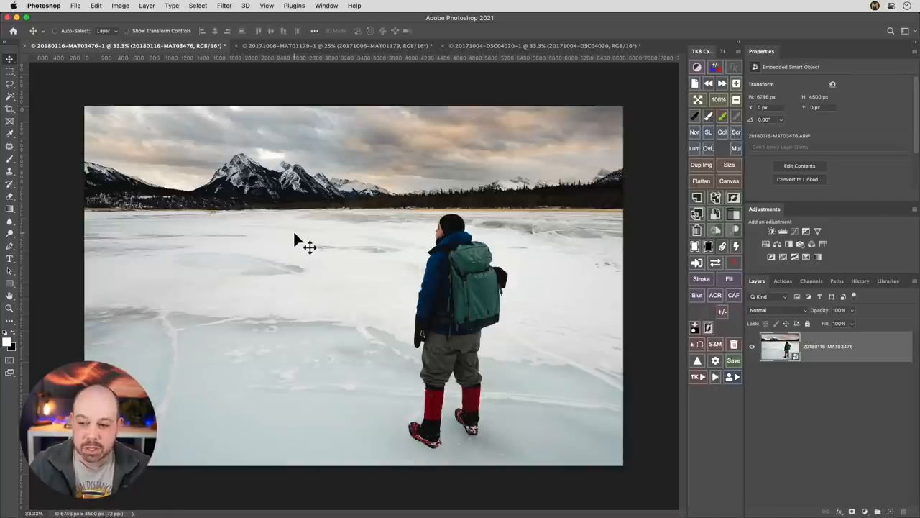
{"action": "mouse_move", "coordinate": [427, 178]}
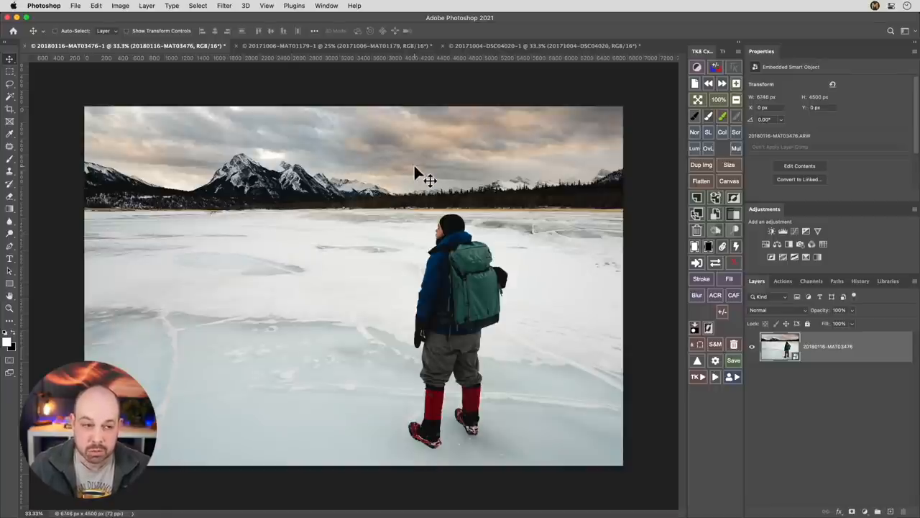
Draw a Rectangular Marquee selection across the band of mountains and treeline.
{"action": "left_click", "coordinate": [10, 86]}
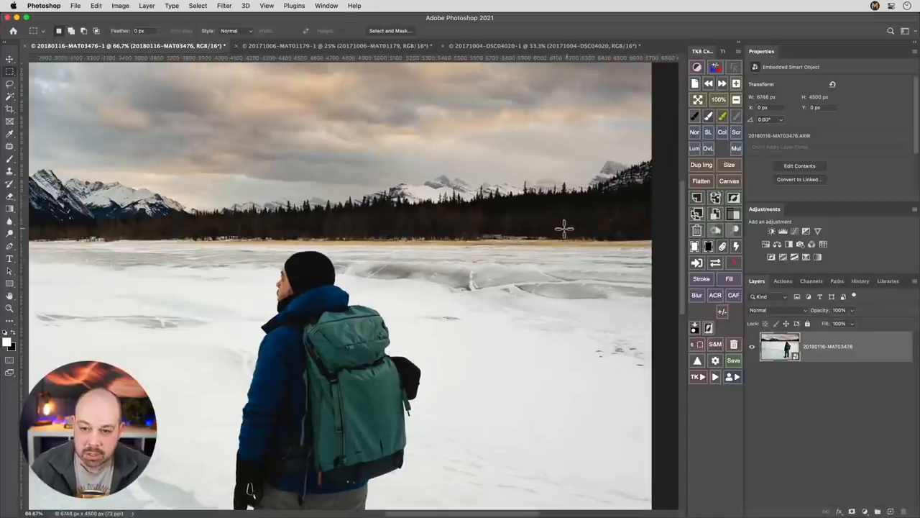
{"action": "mouse_move", "coordinate": [384, 231]}
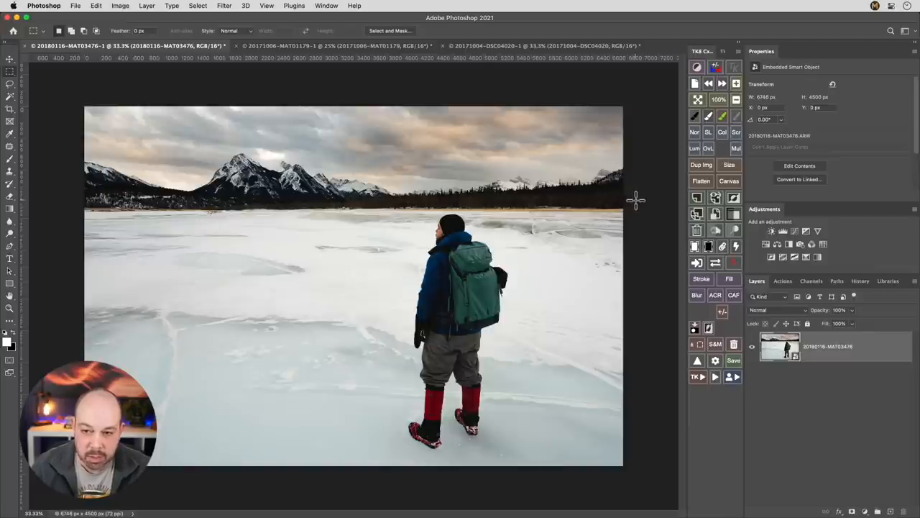
{"action": "mouse_move", "coordinate": [83, 207]}
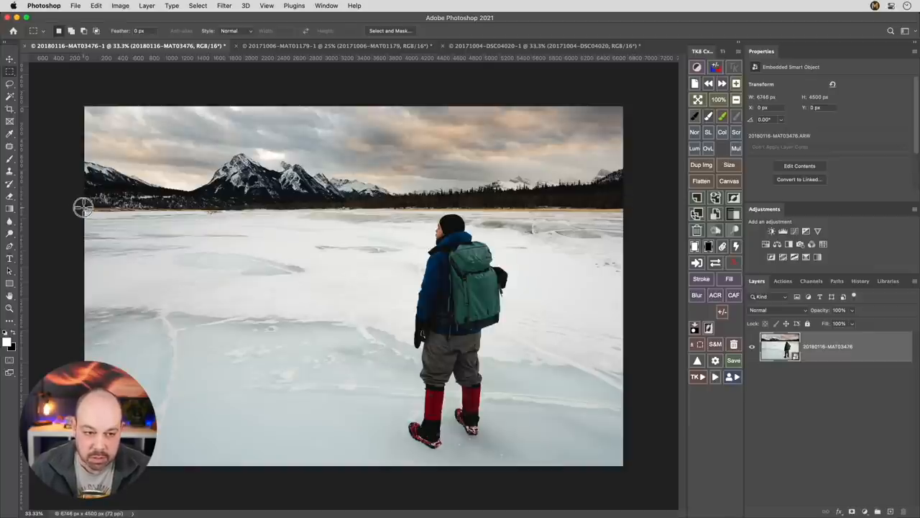
{"action": "left_click_drag", "start_coordinate": [83, 207], "coordinate": [618, 182]}
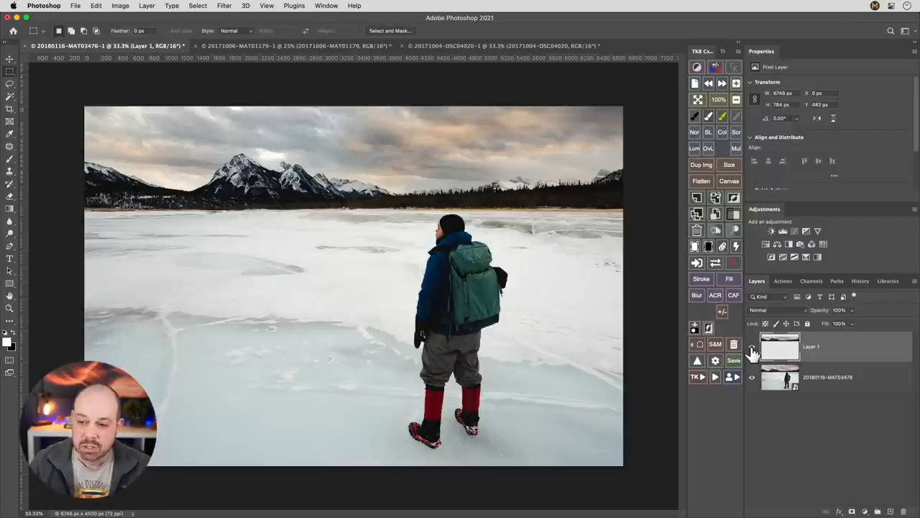
Stretch the copied mountain layer upward into the sky and commit the transform.
{"action": "left_click", "coordinate": [96, 6]}
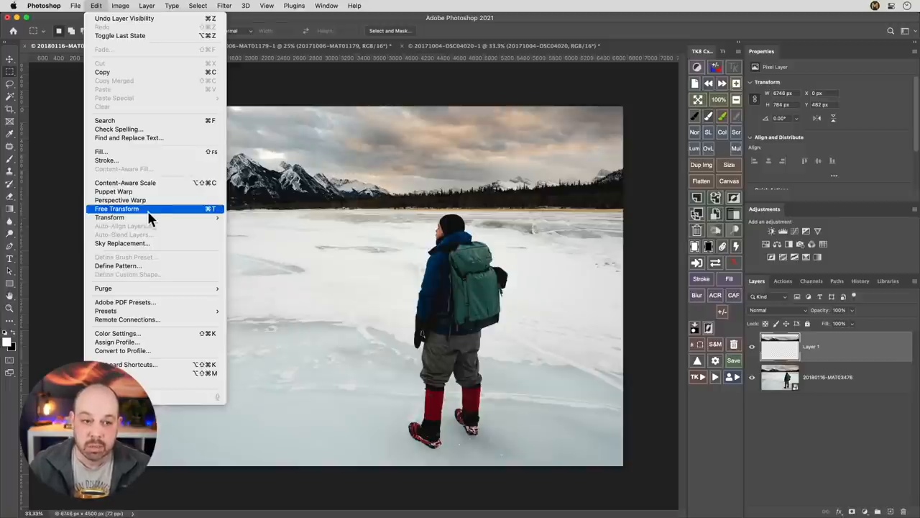
{"action": "mouse_move", "coordinate": [144, 211]}
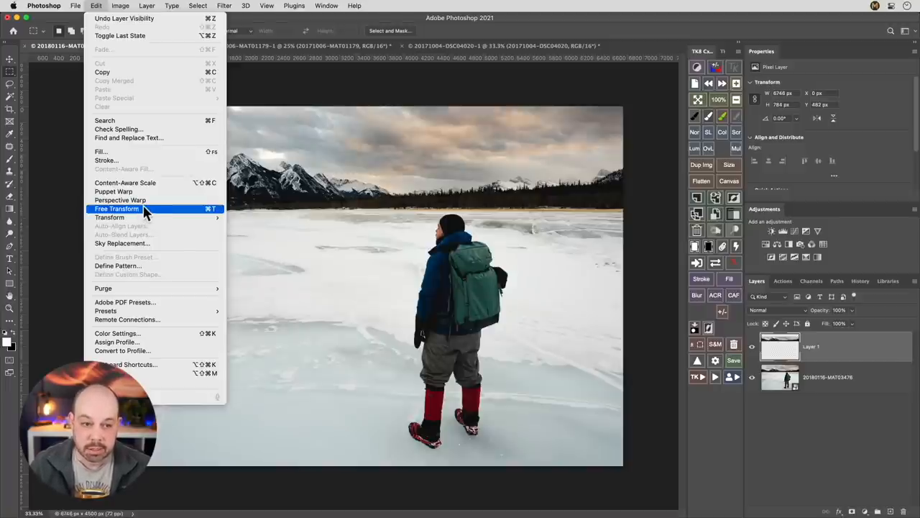
{"action": "left_click", "coordinate": [117, 209]}
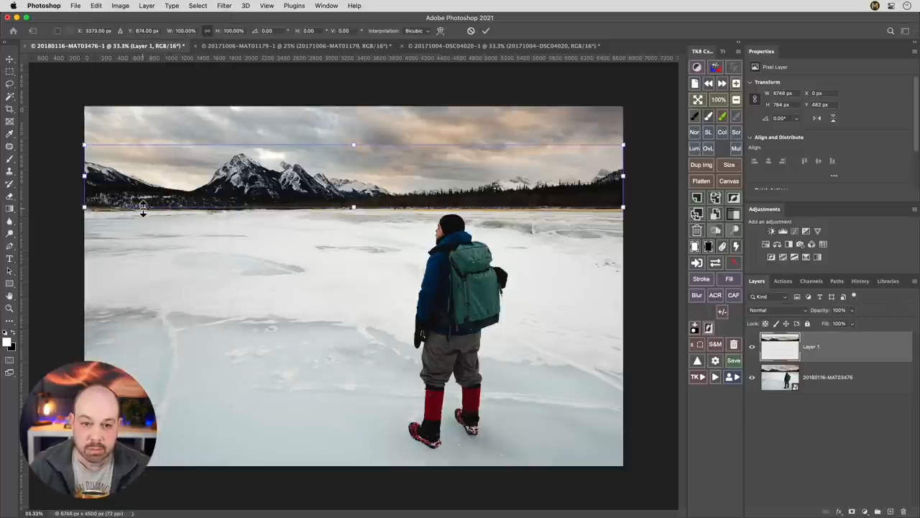
{"action": "mouse_move", "coordinate": [352, 162]}
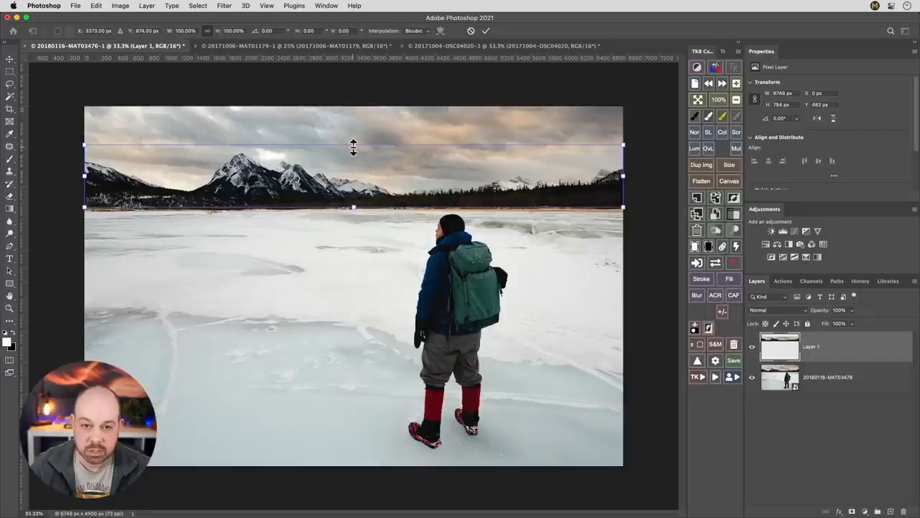
{"action": "left_click_drag", "start_coordinate": [353, 146], "coordinate": [353, 135]}
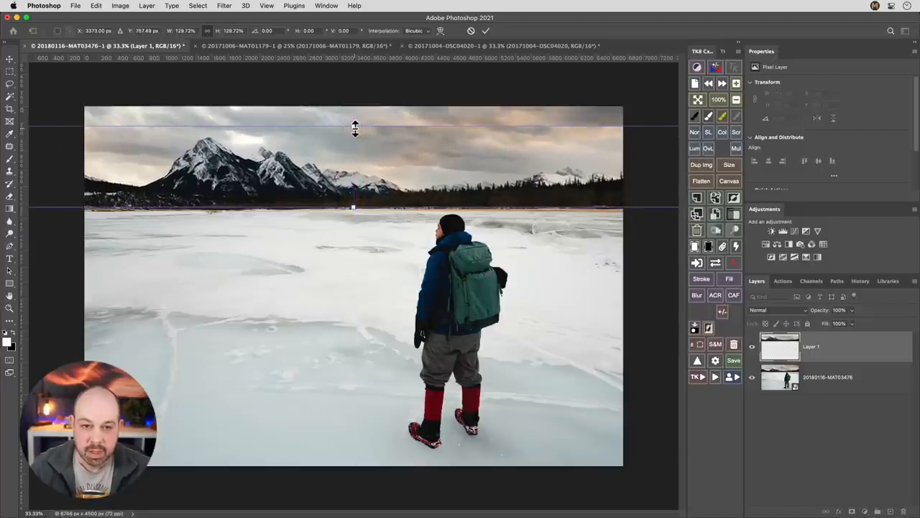
{"action": "left_click", "coordinate": [485, 30]}
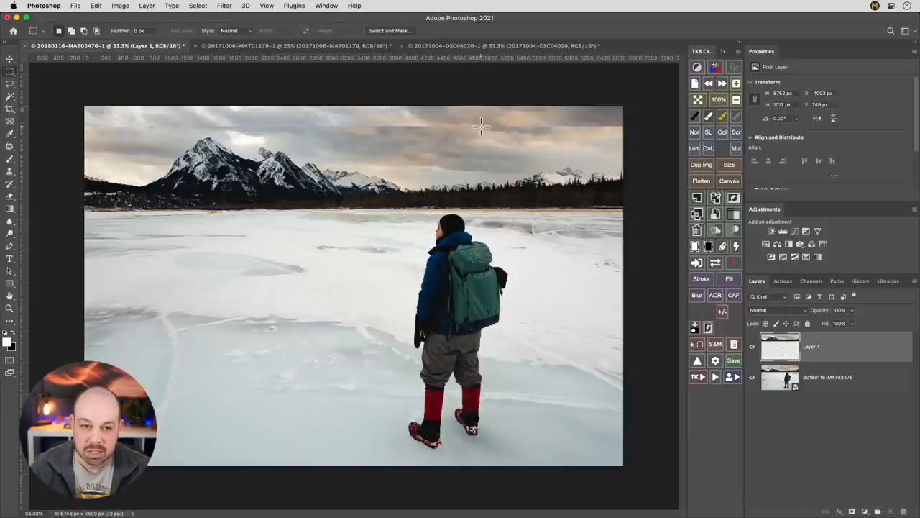
{"action": "mouse_move", "coordinate": [351, 134]}
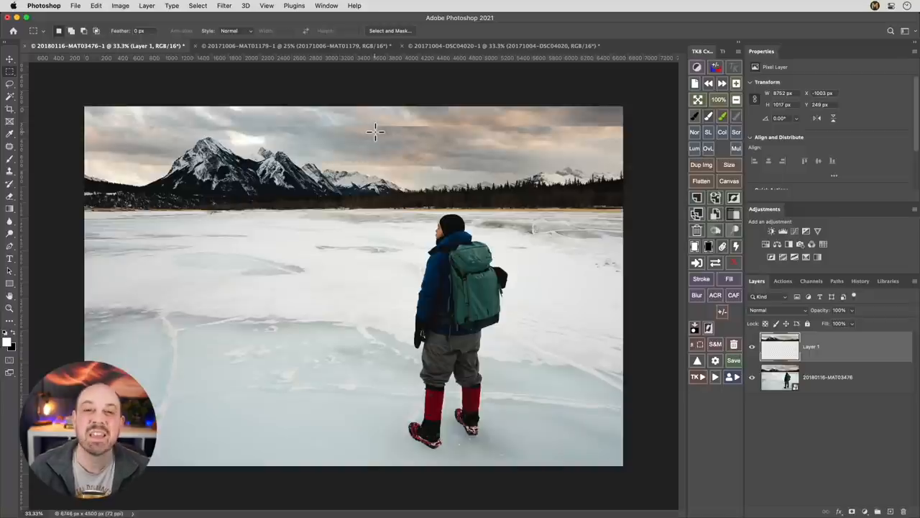
{"action": "mouse_move", "coordinate": [399, 175]}
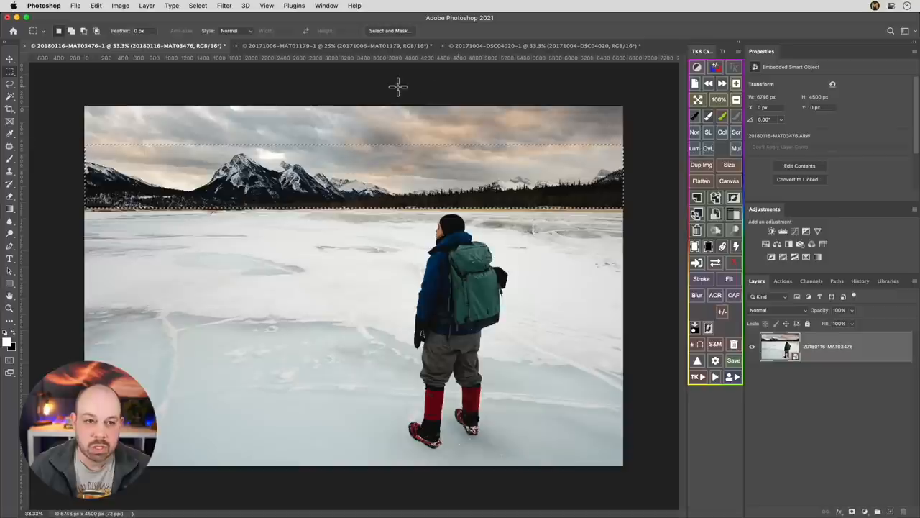
Apply a 20-pixel Feather to the mountain strip selection.
{"action": "left_click", "coordinate": [198, 6]}
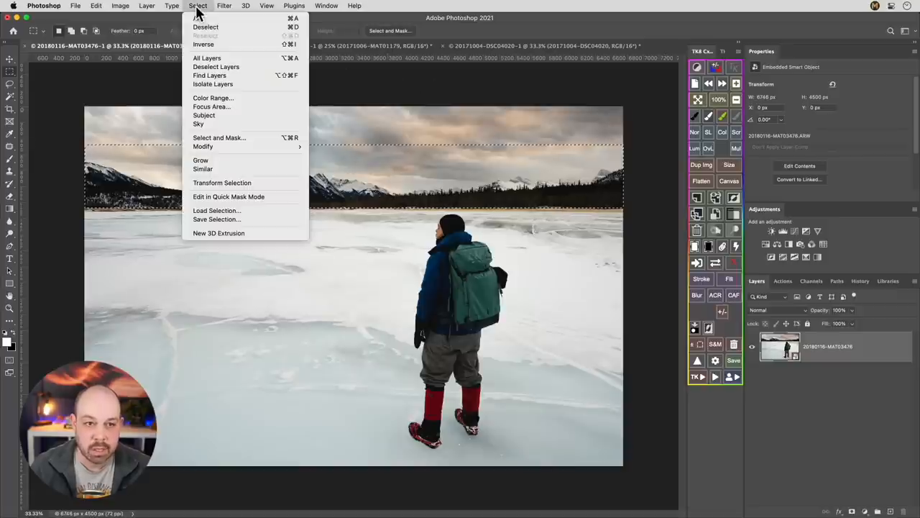
{"action": "mouse_move", "coordinate": [203, 147]}
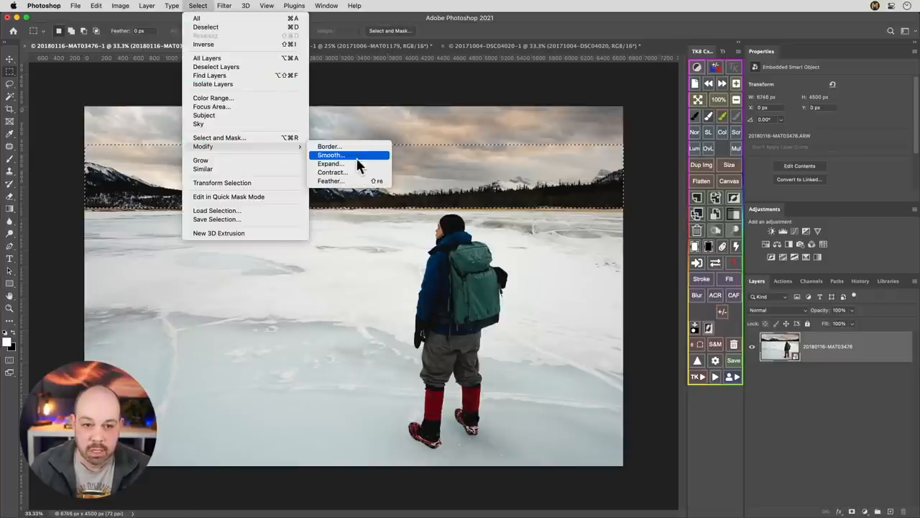
{"action": "left_click", "coordinate": [331, 180]}
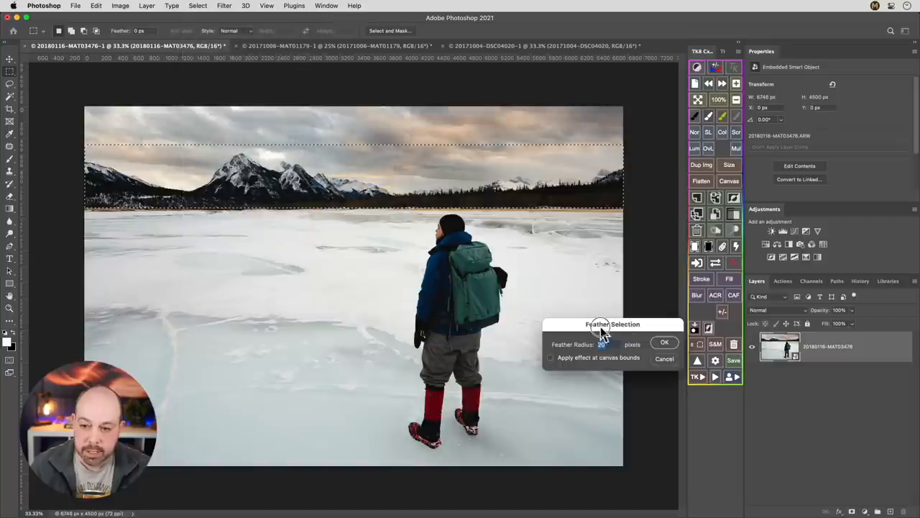
{"action": "left_click_drag", "start_coordinate": [612, 324], "coordinate": [300, 241]}
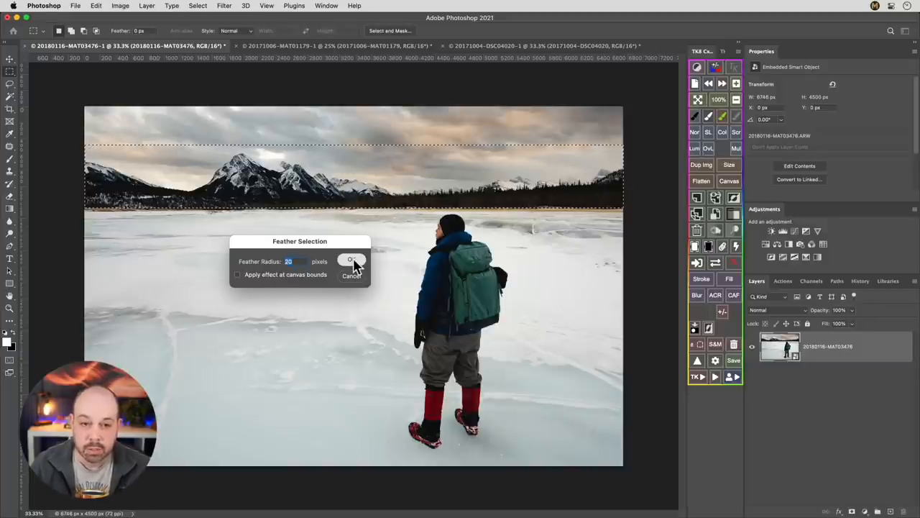
{"action": "left_click", "coordinate": [352, 260]}
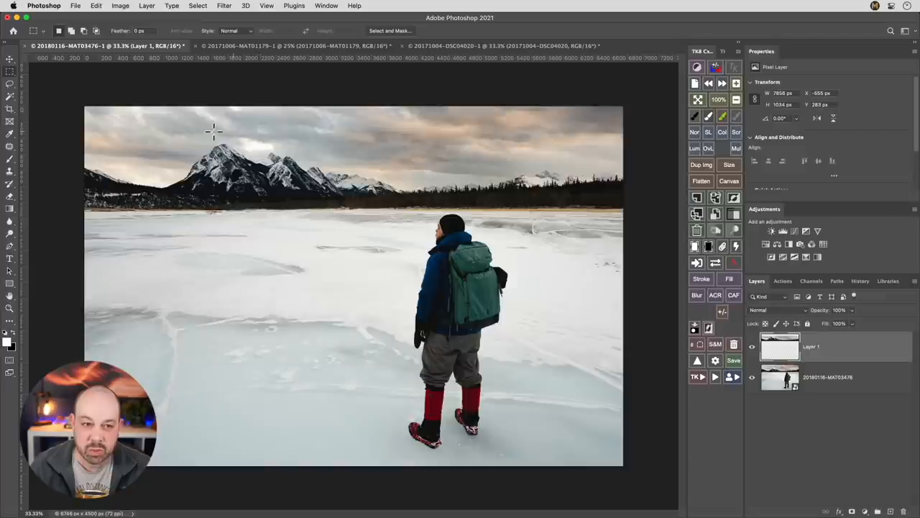
{"action": "mouse_move", "coordinate": [495, 146]}
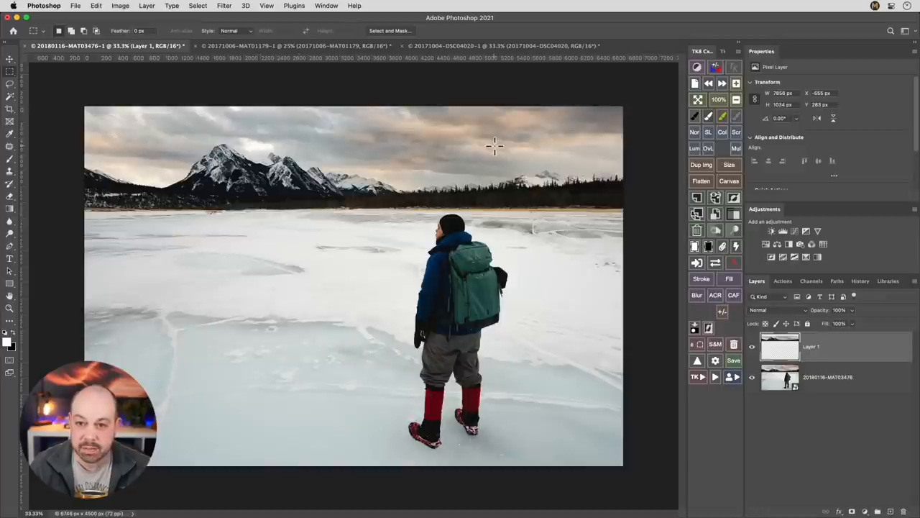
{"action": "mouse_move", "coordinate": [240, 182]}
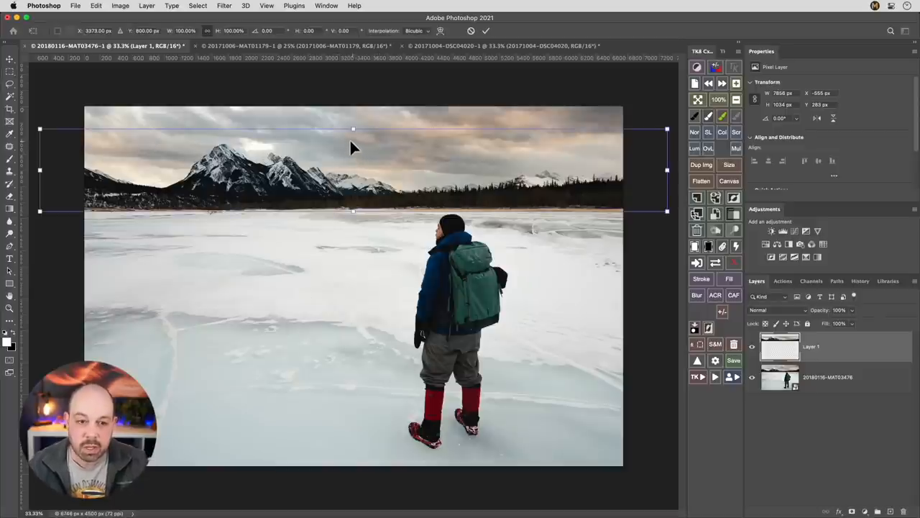
{"action": "mouse_move", "coordinate": [227, 171]}
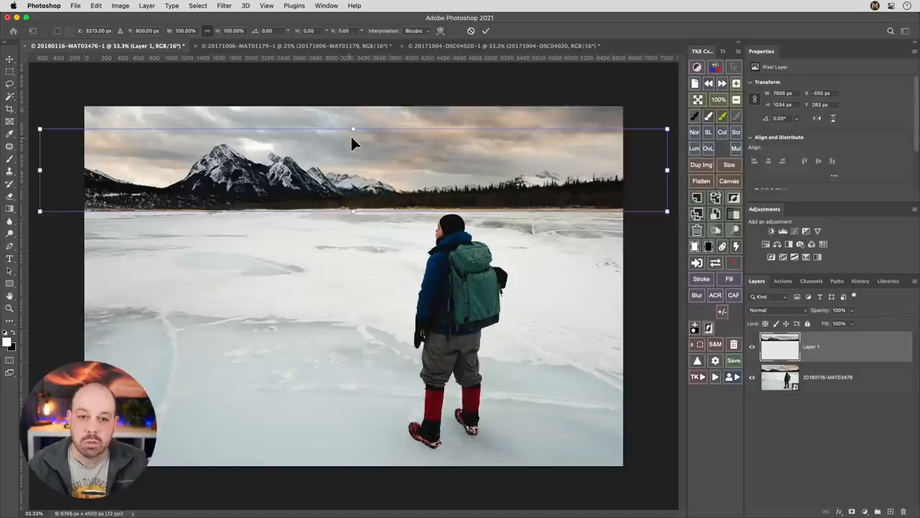
{"action": "mouse_move", "coordinate": [353, 132]}
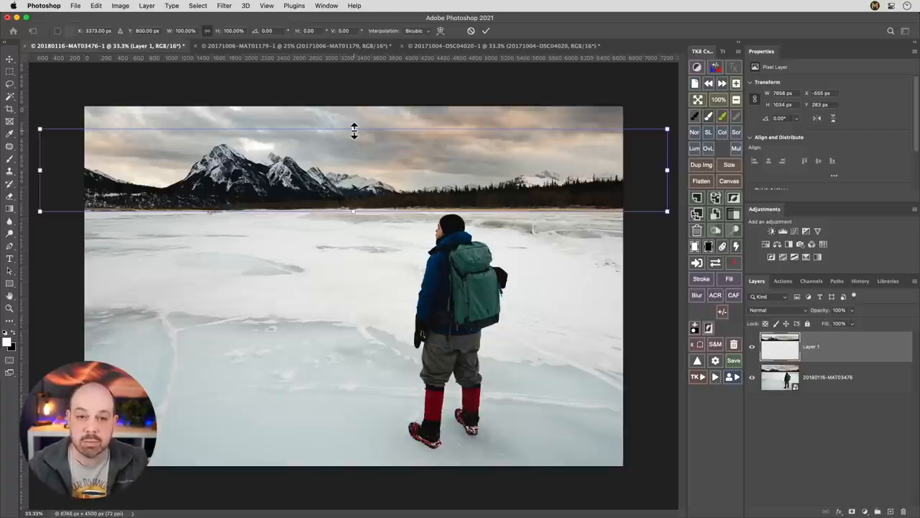
Raise the mountain strip's top handle until the height reaches about 114%.
{"action": "left_click_drag", "start_coordinate": [354, 129], "coordinate": [353, 121]}
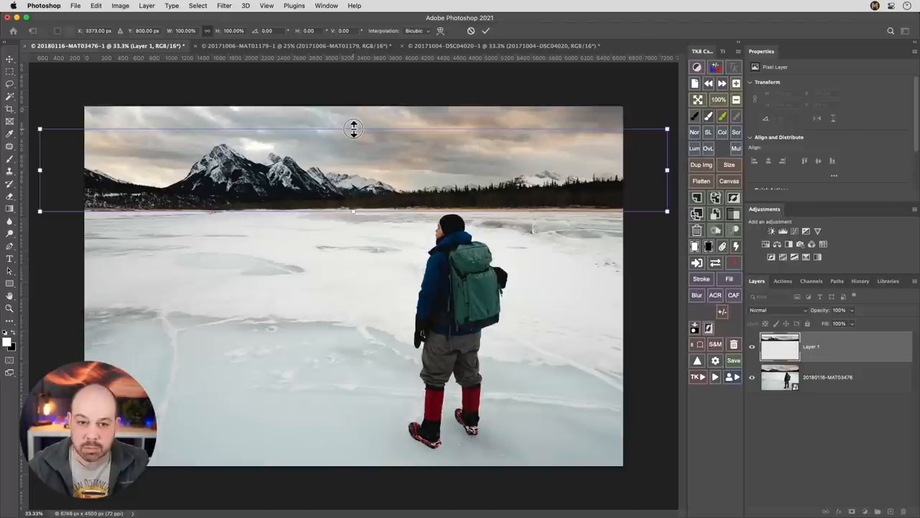
{"action": "left_click_drag", "start_coordinate": [353, 129], "coordinate": [353, 126]}
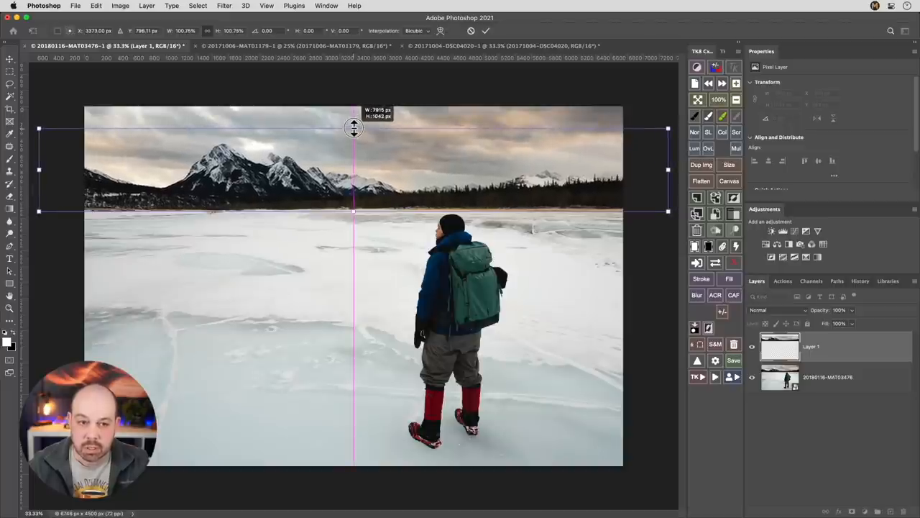
{"action": "left_click_drag", "start_coordinate": [353, 128], "coordinate": [353, 132]}
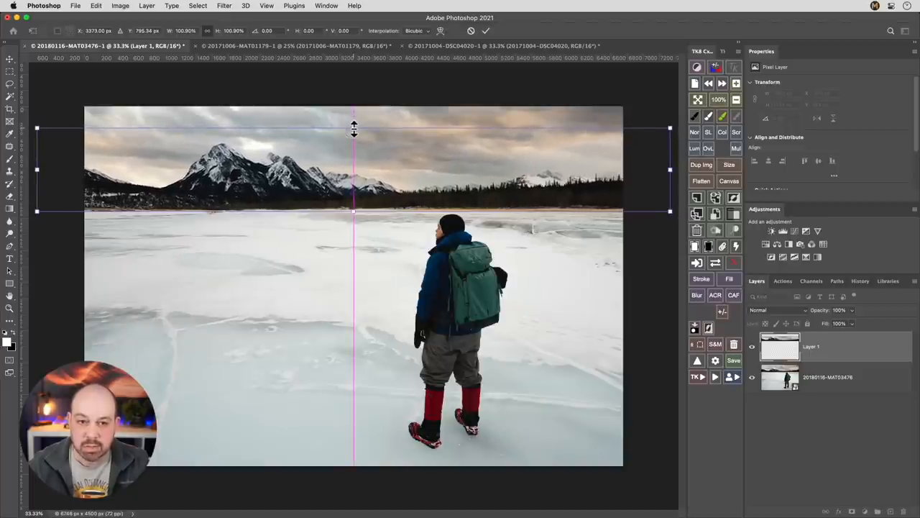
{"action": "left_click_drag", "start_coordinate": [354, 128], "coordinate": [354, 122]}
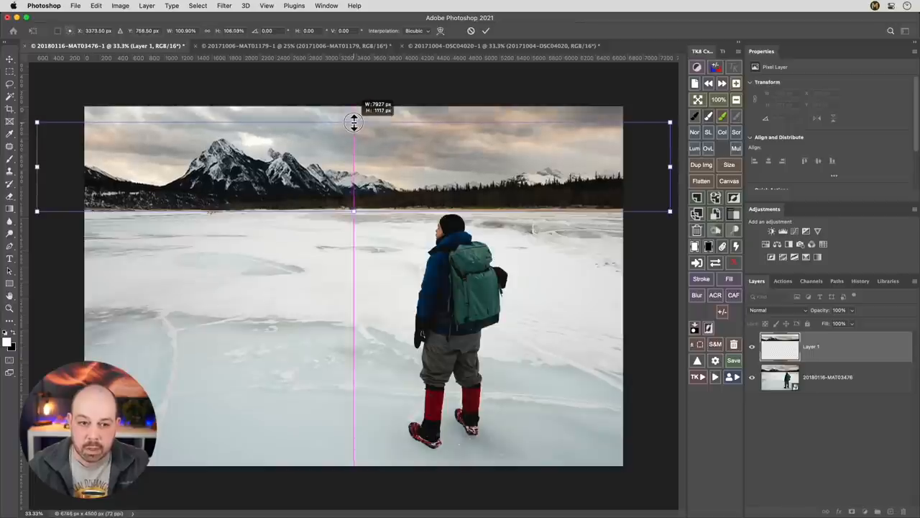
{"action": "left_click_drag", "start_coordinate": [353, 121], "coordinate": [353, 115]}
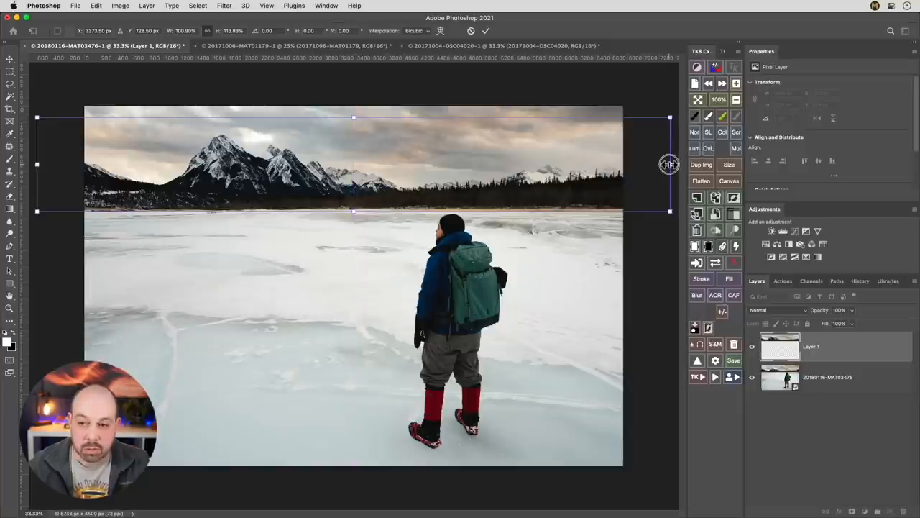
{"action": "left_click_drag", "start_coordinate": [670, 164], "coordinate": [674, 164]}
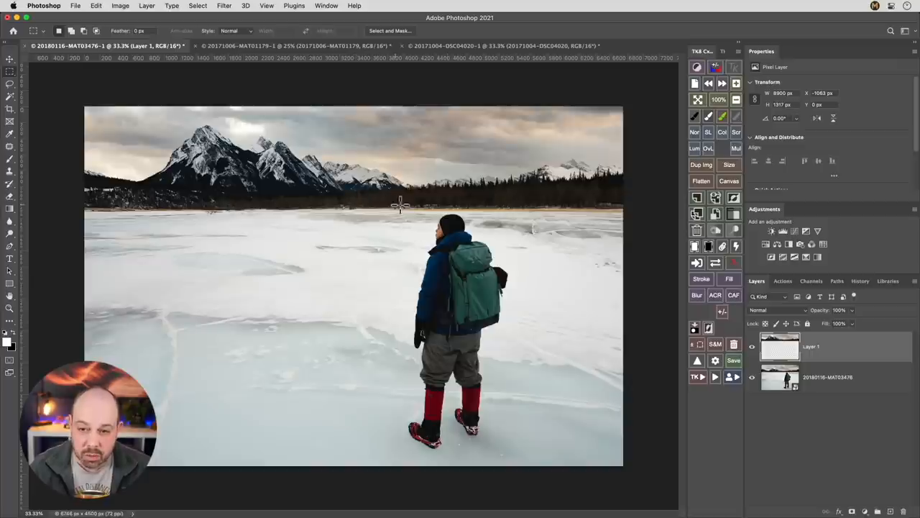
{"action": "mouse_move", "coordinate": [523, 202]}
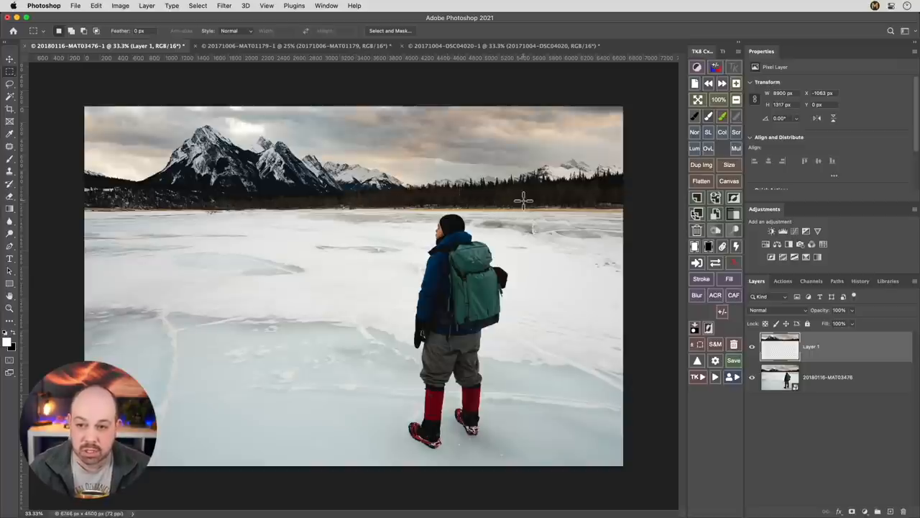
{"action": "mouse_move", "coordinate": [534, 201]}
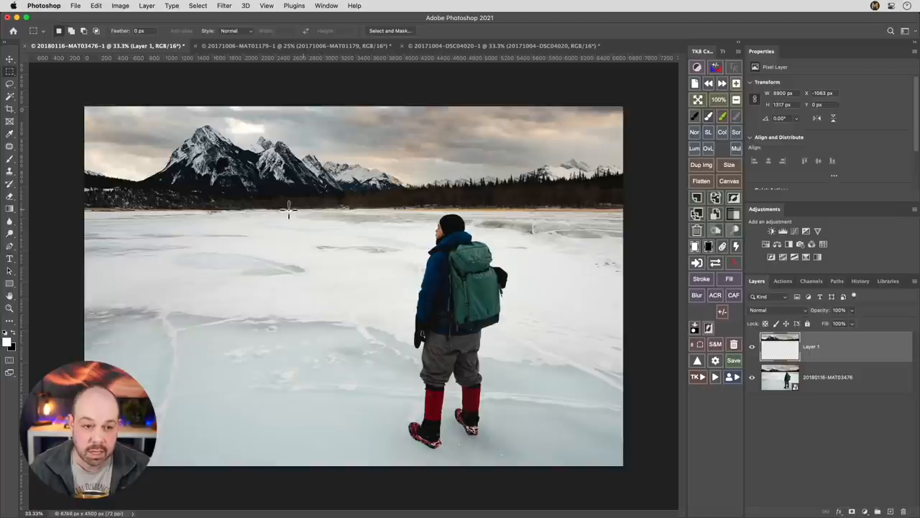
{"action": "mouse_move", "coordinate": [365, 207]}
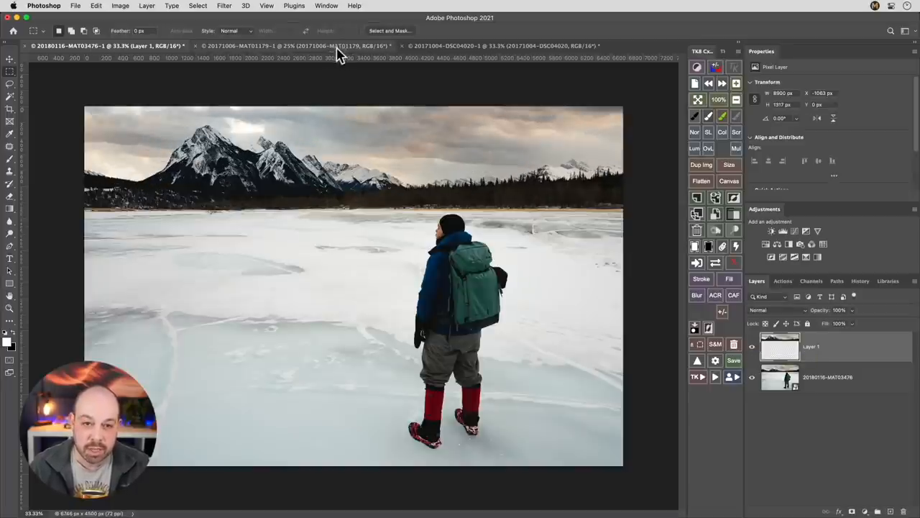
Switch to the barn photo document, 20171006-MAT01179.
{"action": "left_click", "coordinate": [295, 46]}
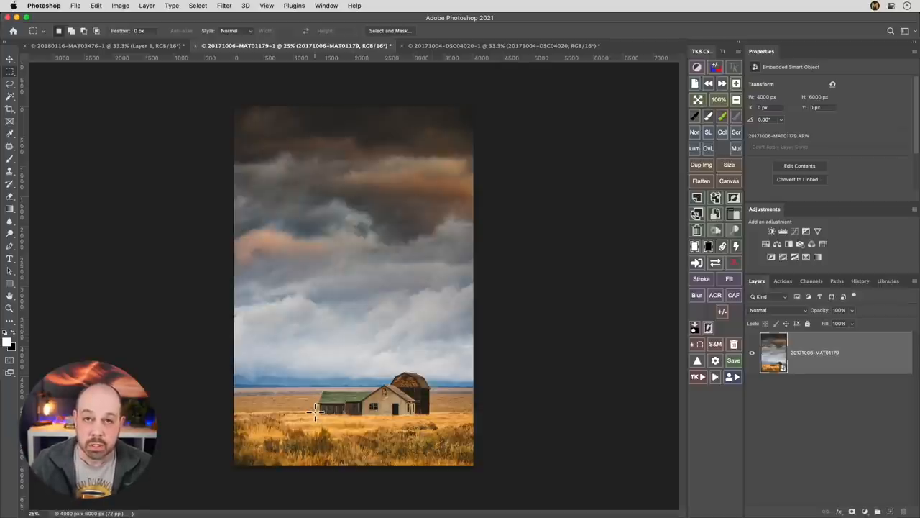
{"action": "mouse_move", "coordinate": [165, 431]}
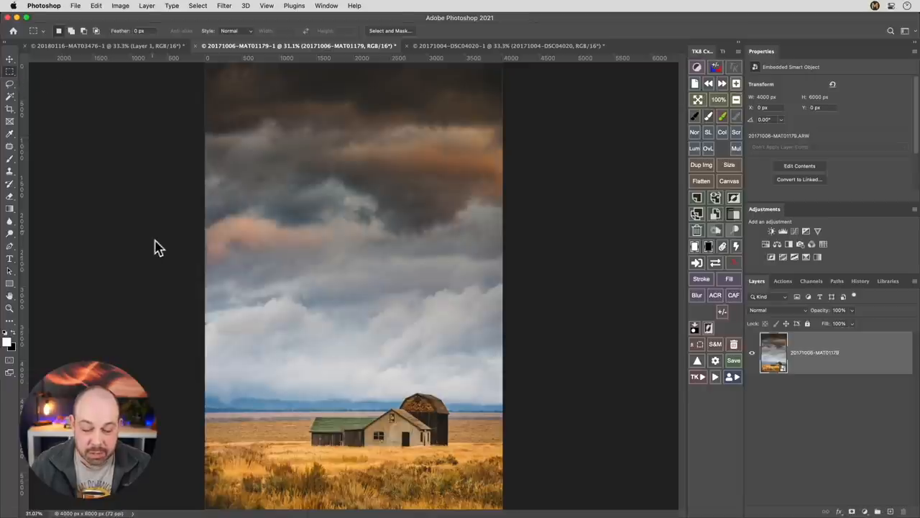
{"action": "mouse_move", "coordinate": [189, 458]}
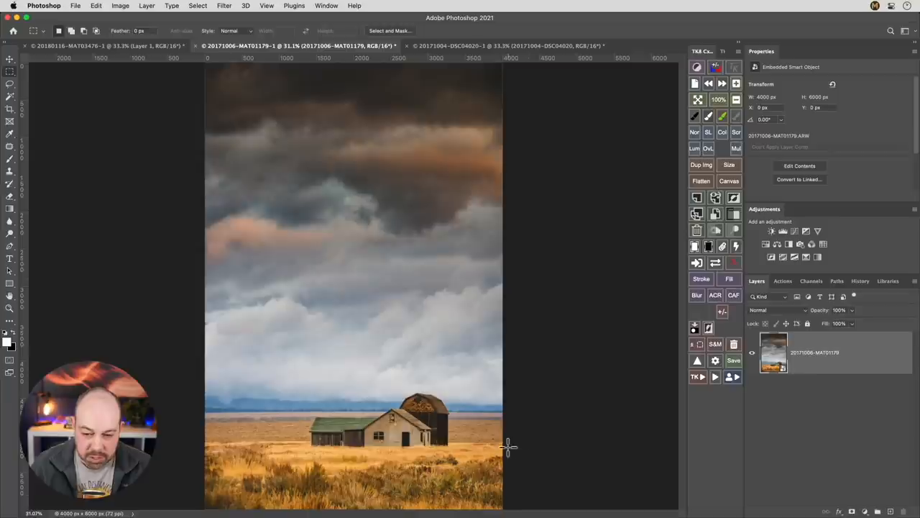
Marquee-select the barn horizon strip and feather it by 20 pixels.
{"action": "left_click_drag", "start_coordinate": [509, 447], "coordinate": [310, 425]}
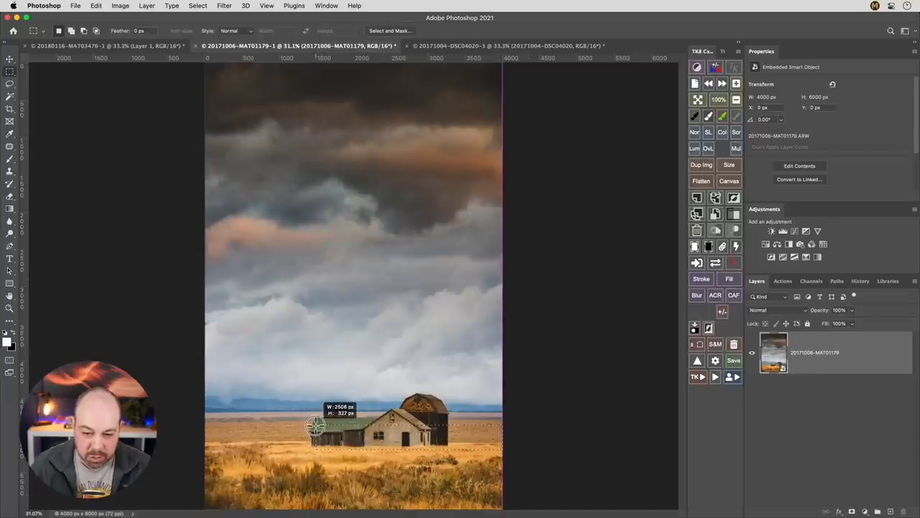
{"action": "left_click_drag", "start_coordinate": [316, 425], "coordinate": [201, 386]}
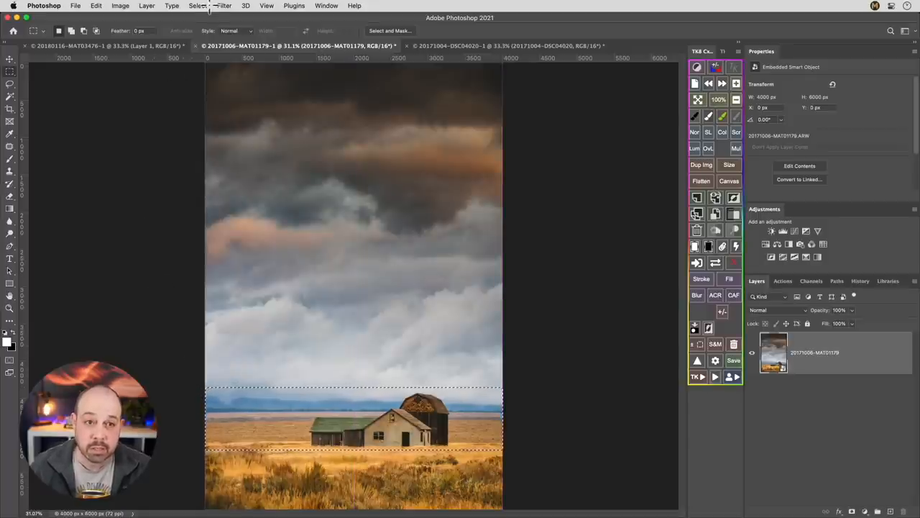
{"action": "left_click", "coordinate": [198, 6]}
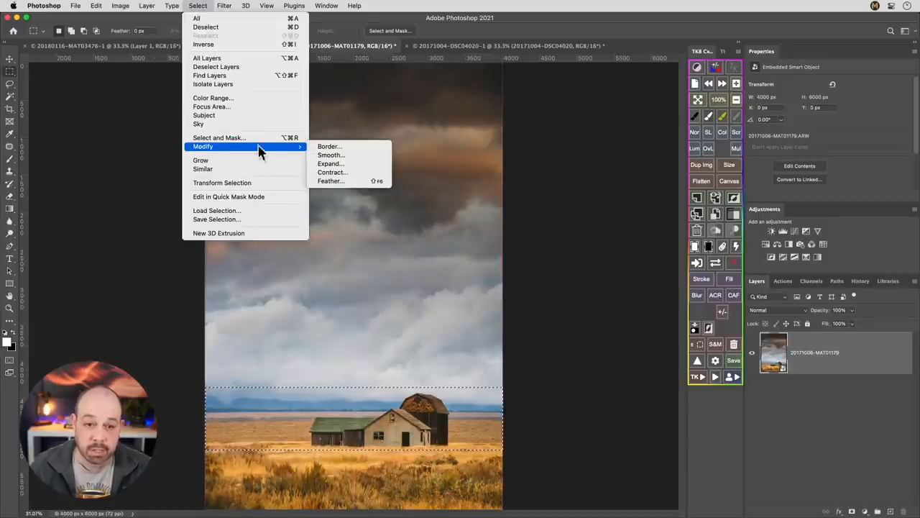
{"action": "left_click", "coordinate": [331, 180]}
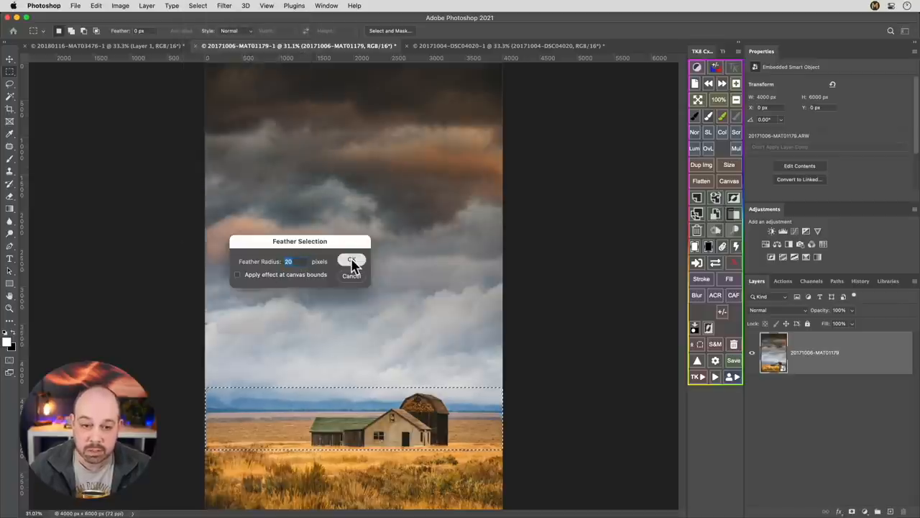
{"action": "left_click", "coordinate": [351, 261]}
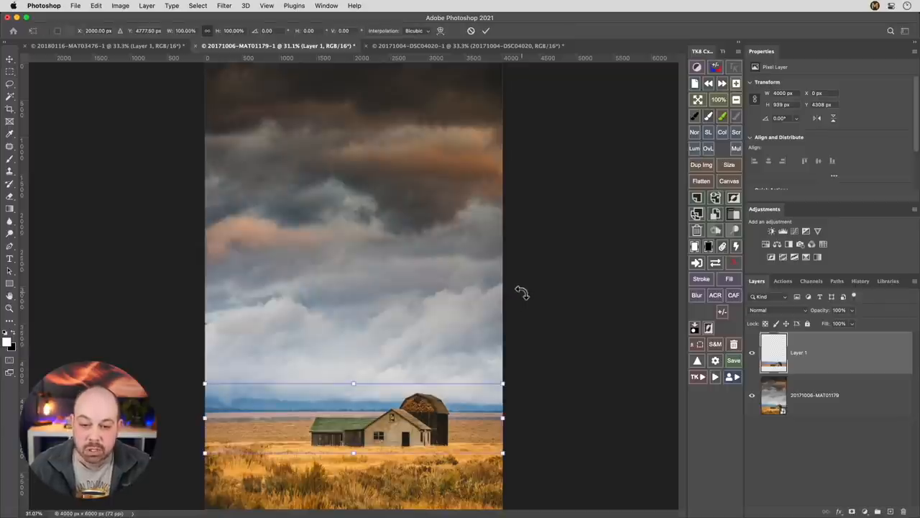
{"action": "mouse_move", "coordinate": [353, 383]}
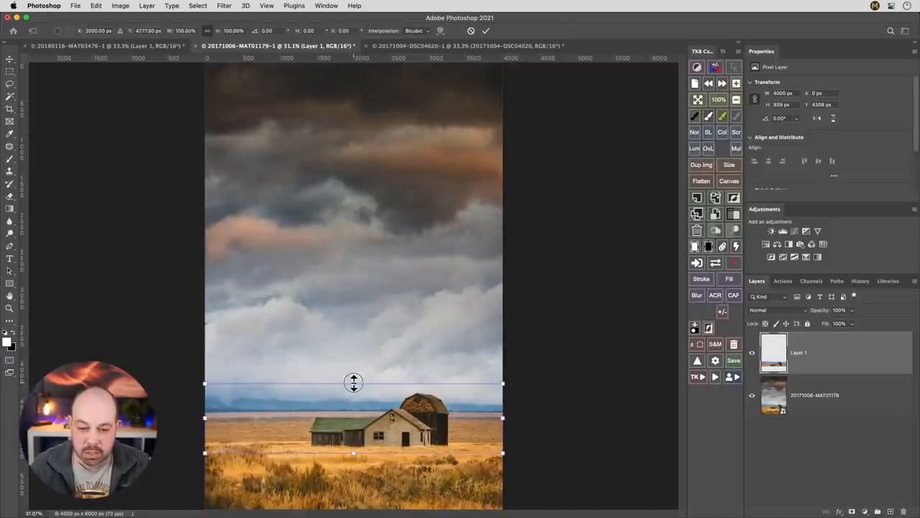
Drag the barn strip's top handle upward to enlarge the barns.
{"action": "left_click_drag", "start_coordinate": [353, 382], "coordinate": [353, 372]}
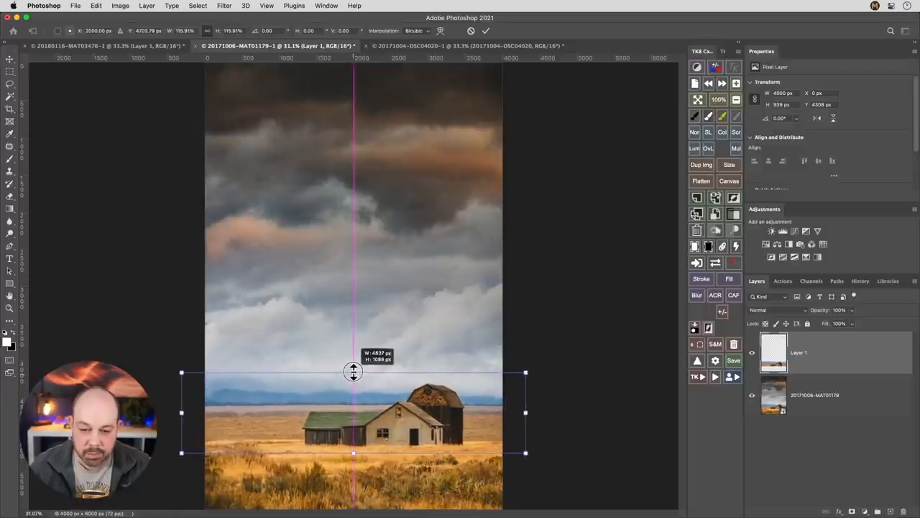
{"action": "left_click_drag", "start_coordinate": [353, 371], "coordinate": [351, 353]}
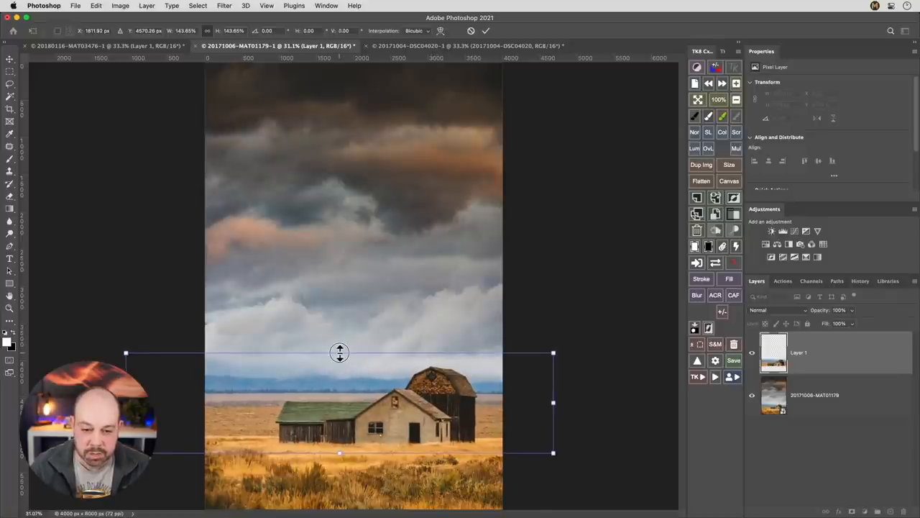
{"action": "left_click_drag", "start_coordinate": [340, 353], "coordinate": [339, 345]}
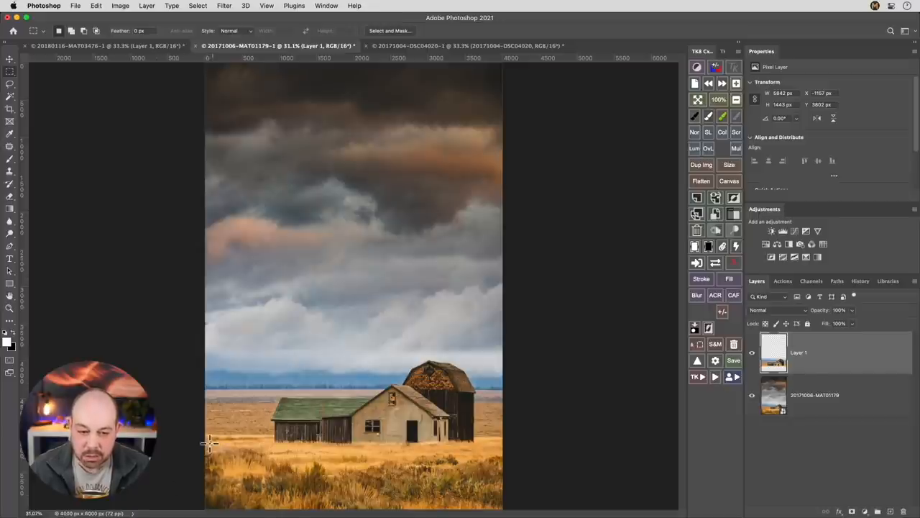
{"action": "mouse_move", "coordinate": [423, 409]}
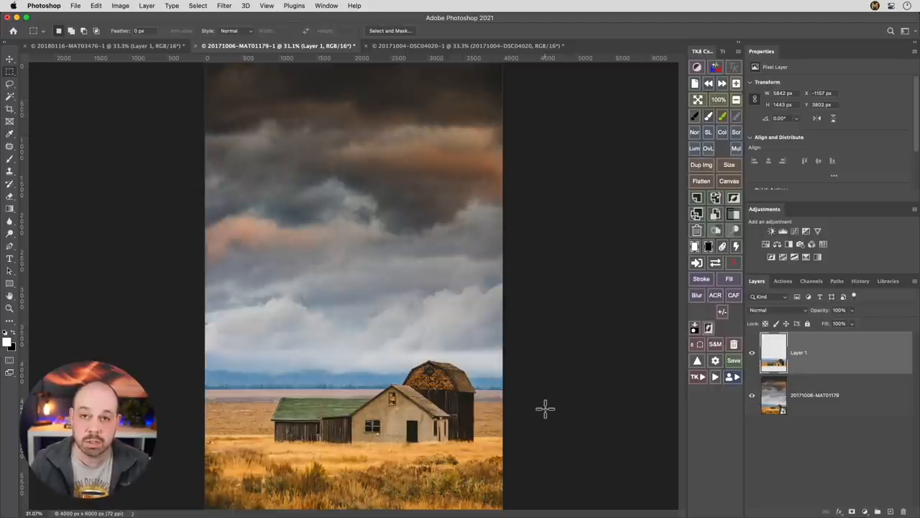
{"action": "mouse_move", "coordinate": [550, 417]}
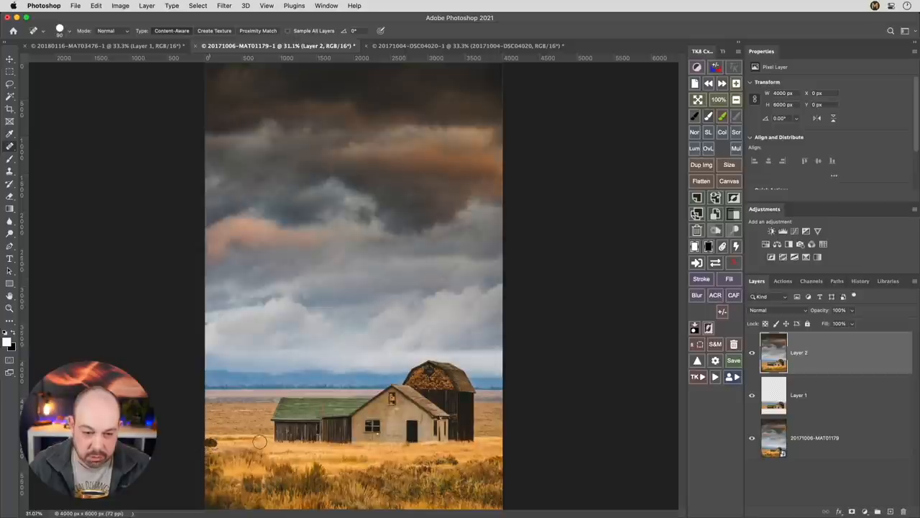
{"action": "mouse_move", "coordinate": [152, 312]}
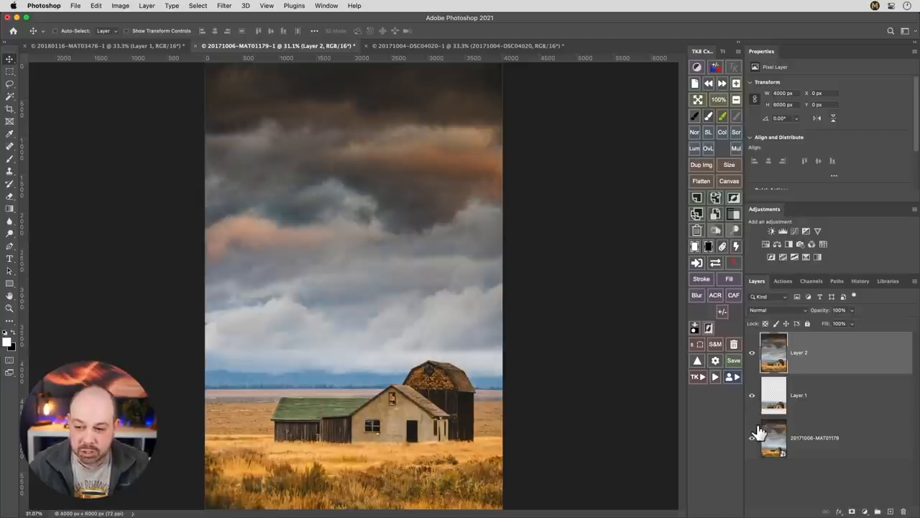
Show only the original barn photo for comparison, then restore the edited layers.
{"action": "left_click", "coordinate": [752, 437]}
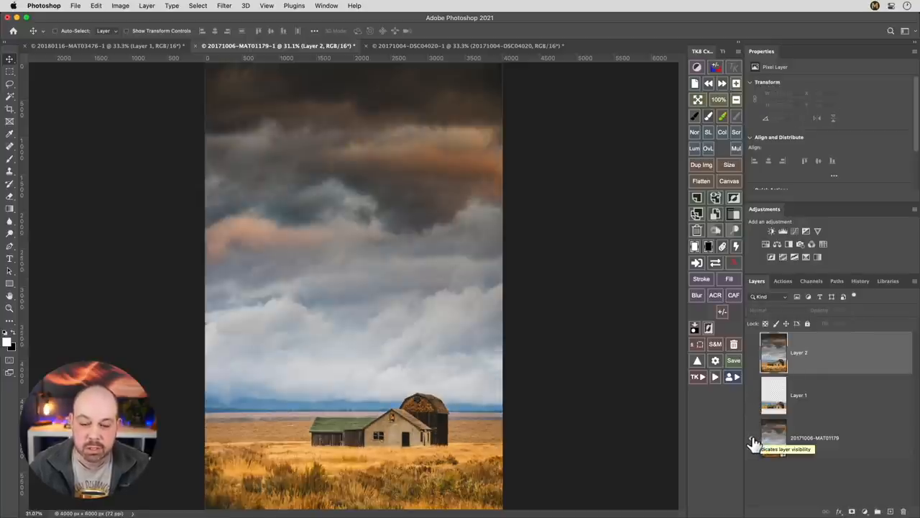
{"action": "left_click", "coordinate": [752, 444]}
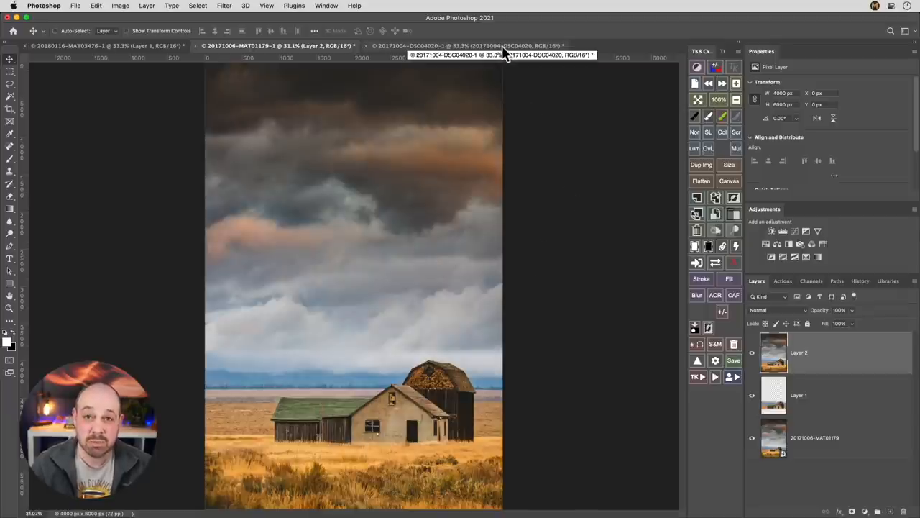
In DSC04020, select the sky-and-peaks band and feather it by 20 pixels.
{"action": "left_click", "coordinate": [461, 45]}
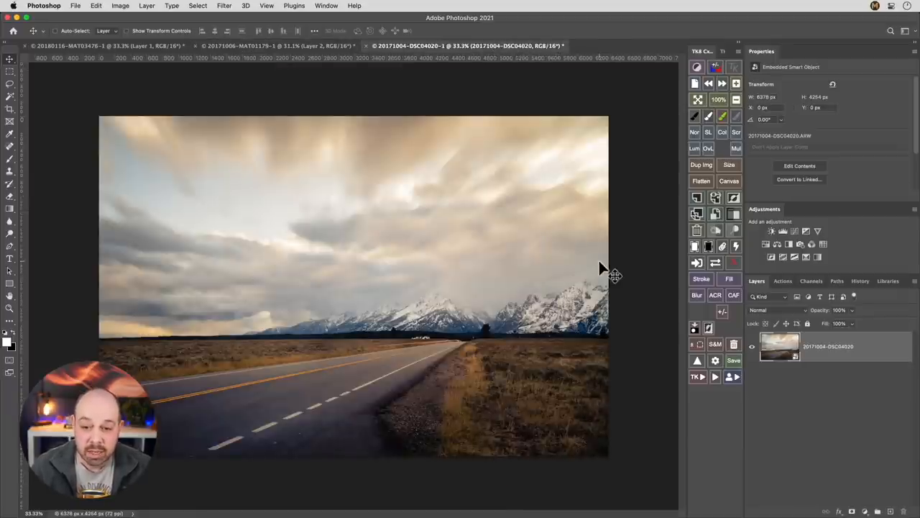
{"action": "mouse_move", "coordinate": [266, 351]}
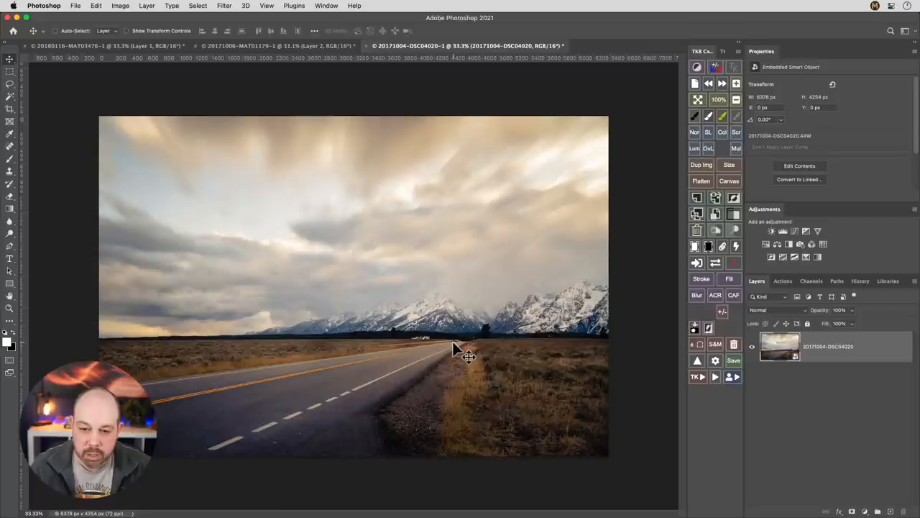
{"action": "mouse_move", "coordinate": [399, 335]}
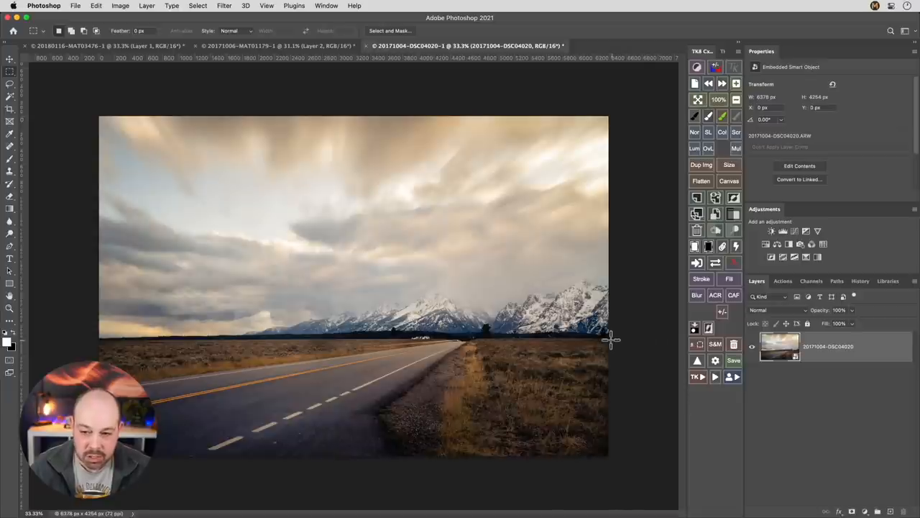
{"action": "left_click_drag", "start_coordinate": [607, 334], "coordinate": [525, 334]}
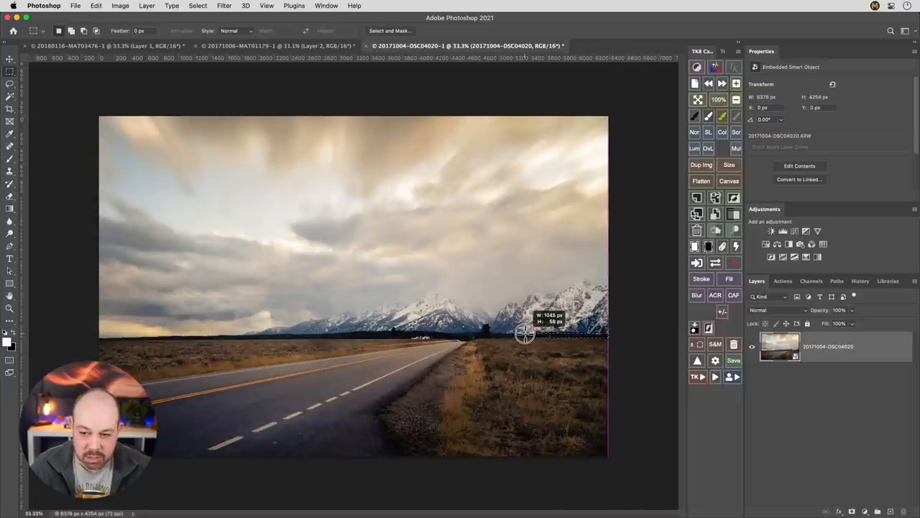
{"action": "left_click_drag", "start_coordinate": [525, 333], "coordinate": [107, 284]}
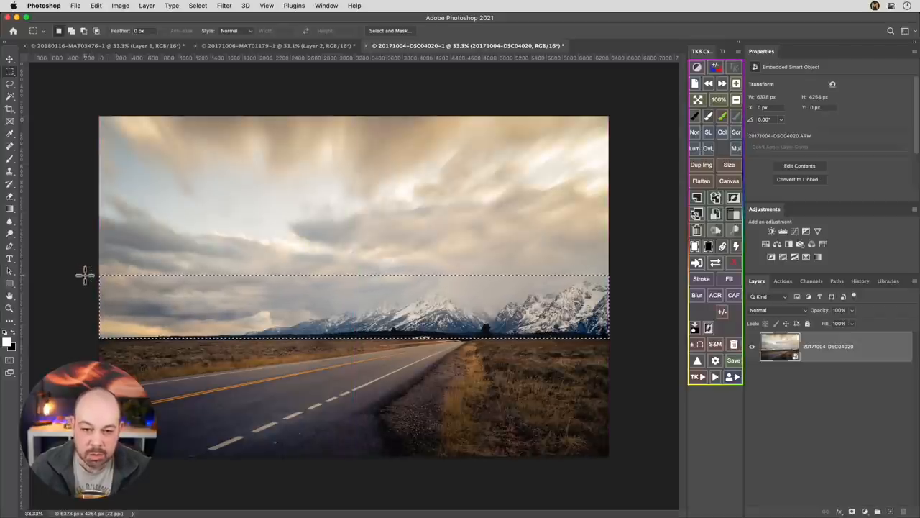
{"action": "left_click", "coordinate": [198, 6]}
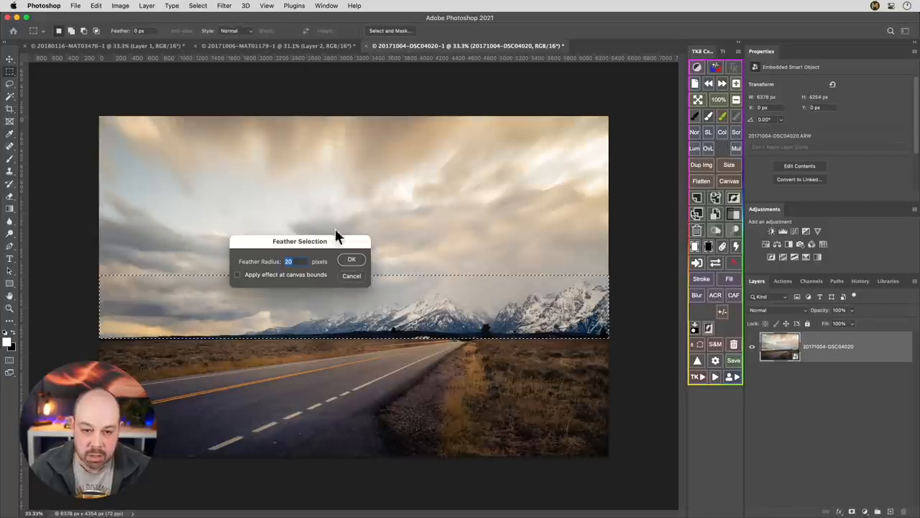
{"action": "left_click", "coordinate": [352, 258]}
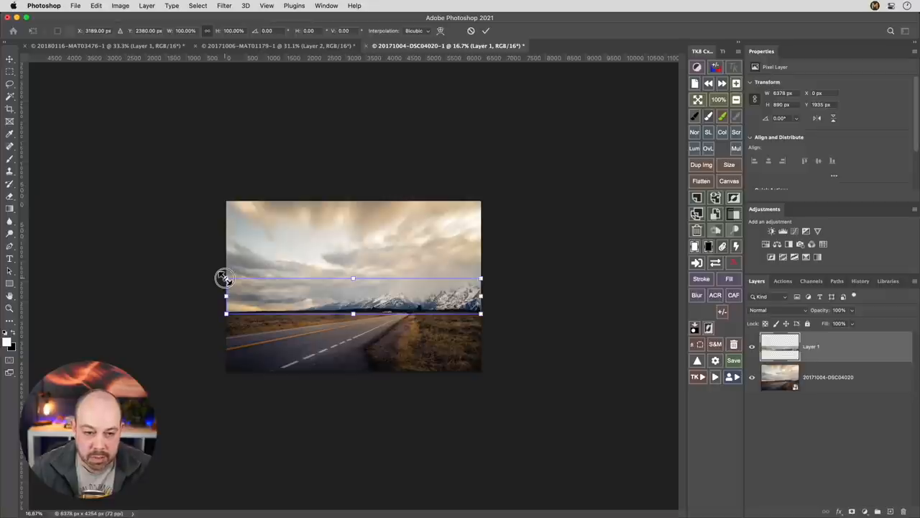
Drag the mountain strip's corner handles outward to stretch the peaks wider and taller.
{"action": "left_click_drag", "start_coordinate": [225, 277], "coordinate": [164, 270]}
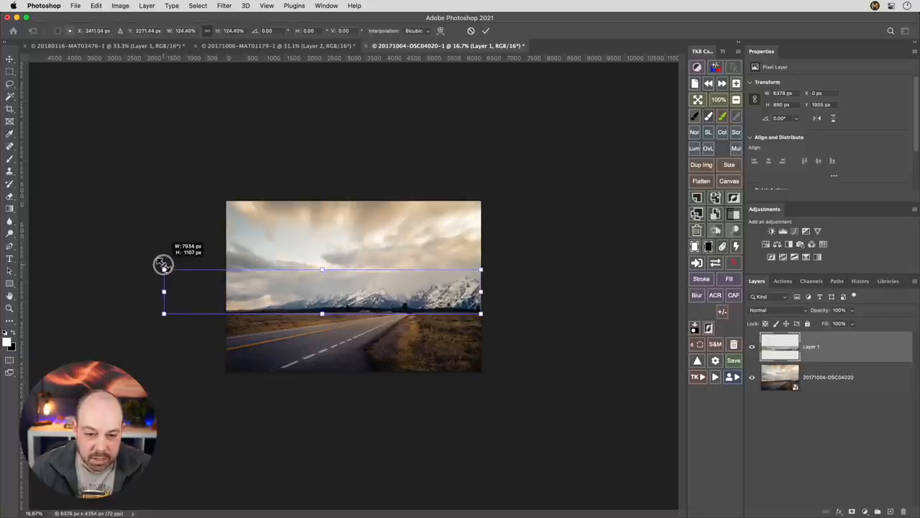
{"action": "left_click_drag", "start_coordinate": [163, 270], "coordinate": [126, 269]}
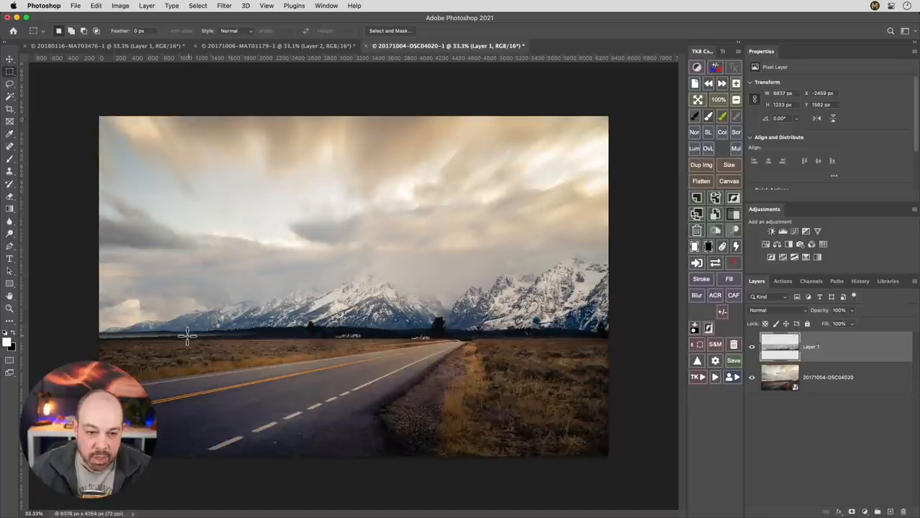
{"action": "mouse_move", "coordinate": [135, 336]}
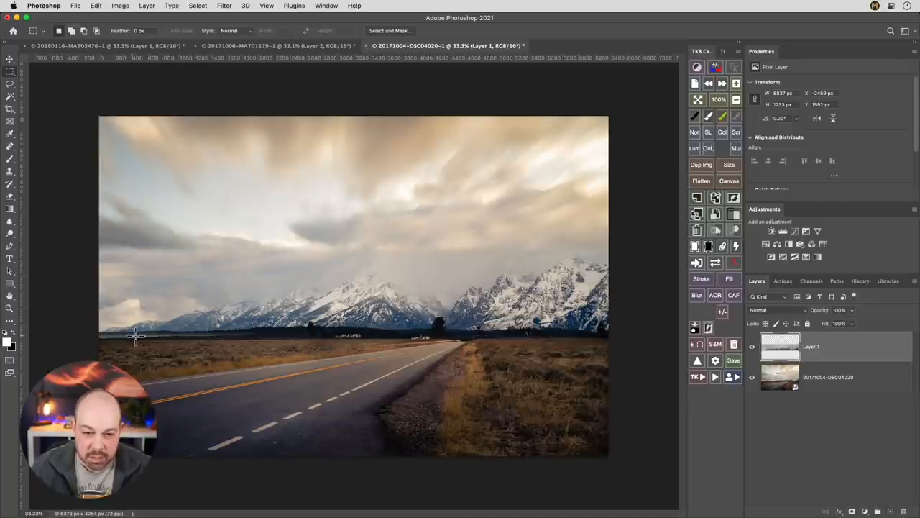
{"action": "mouse_move", "coordinate": [169, 338]}
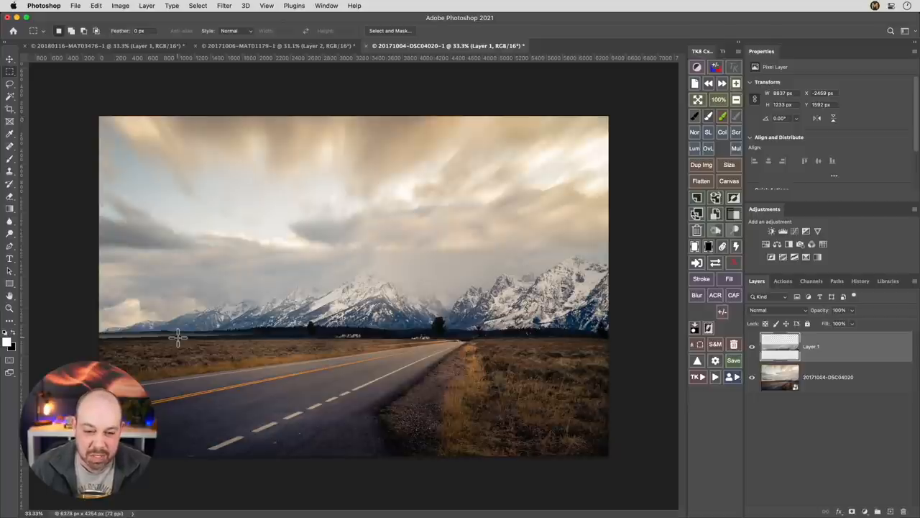
Deselect the strip, then hide and reshow Layer 1 to compare with the original.
{"action": "left_click", "coordinate": [10, 59]}
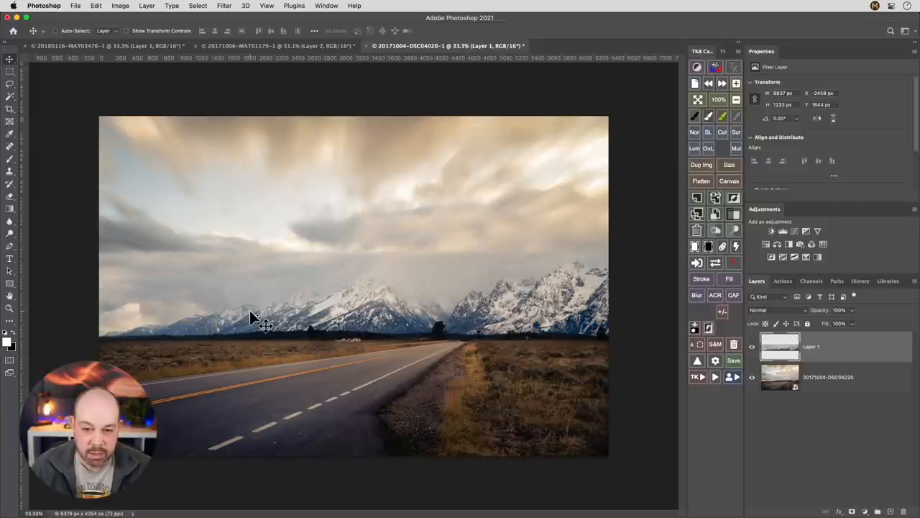
{"action": "mouse_move", "coordinate": [279, 279]}
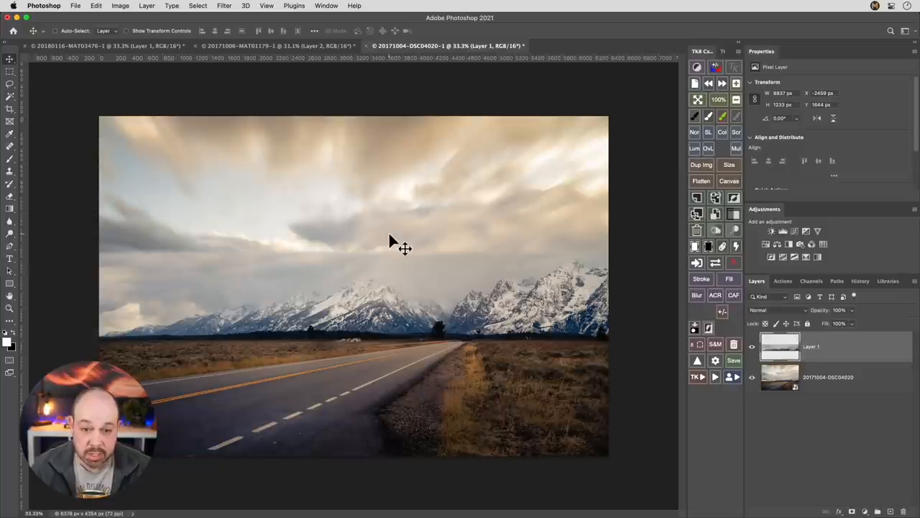
{"action": "mouse_move", "coordinate": [352, 363]}
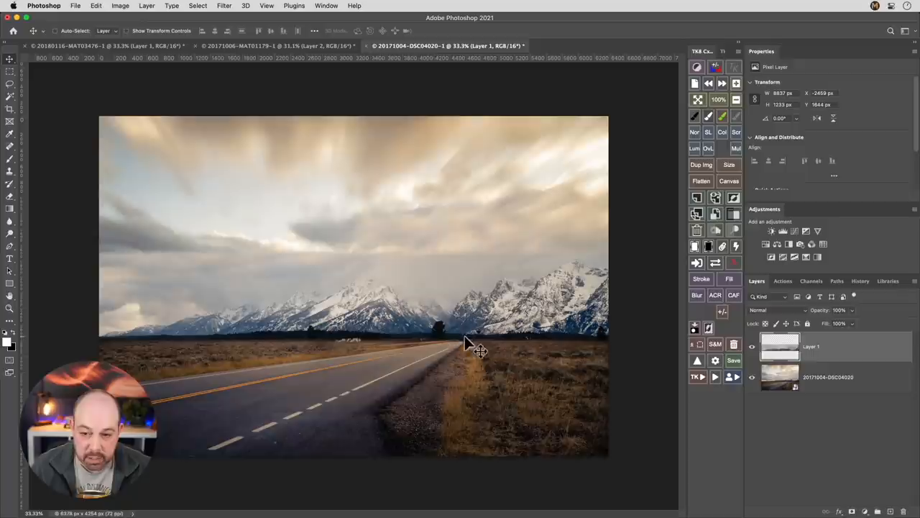
{"action": "mouse_move", "coordinate": [762, 365]}
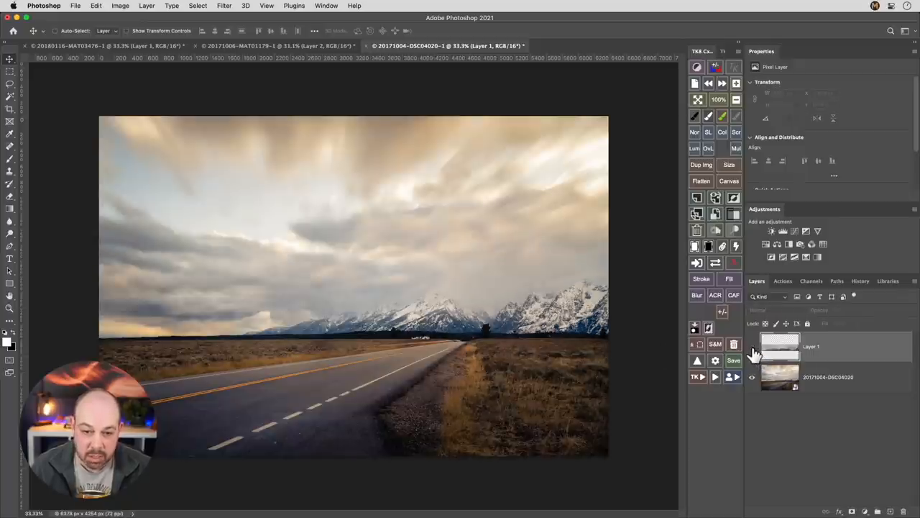
{"action": "left_click", "coordinate": [752, 347]}
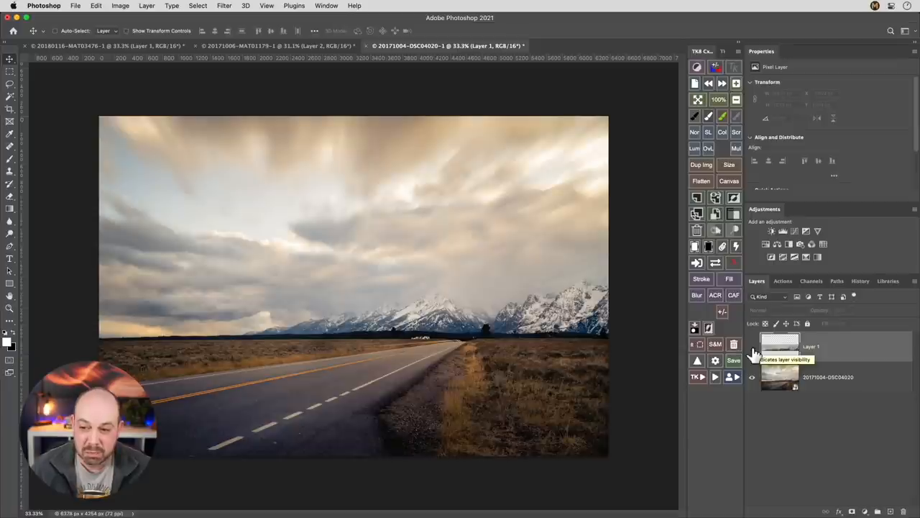
{"action": "left_click", "coordinate": [752, 347]}
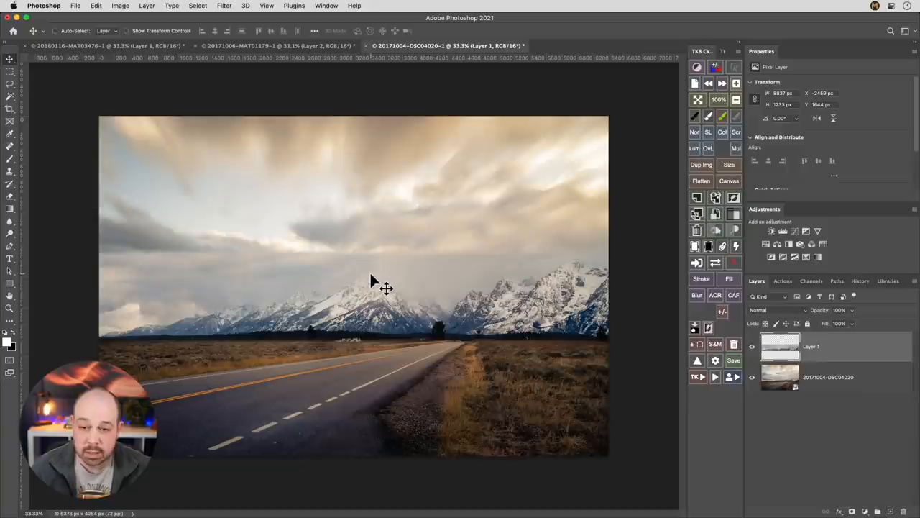
{"action": "mouse_move", "coordinate": [392, 262]}
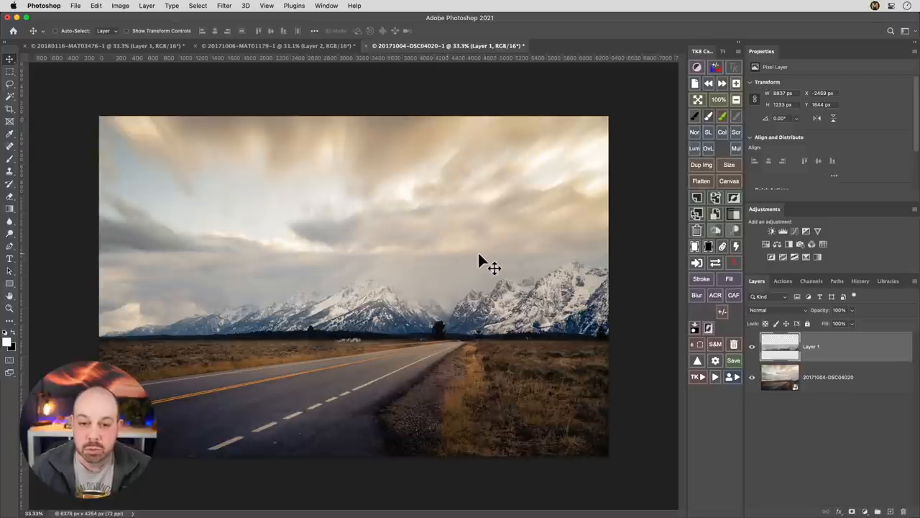
{"action": "mouse_move", "coordinate": [497, 266]}
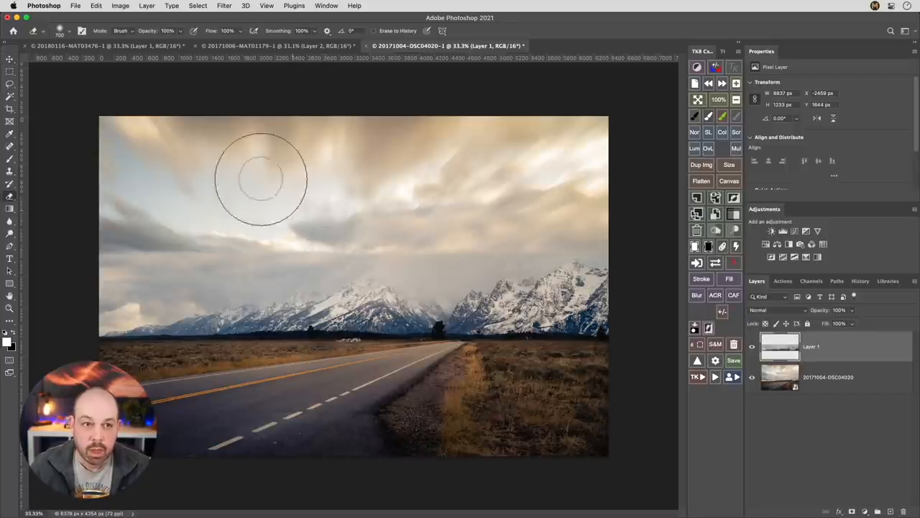
{"action": "mouse_move", "coordinate": [256, 43]}
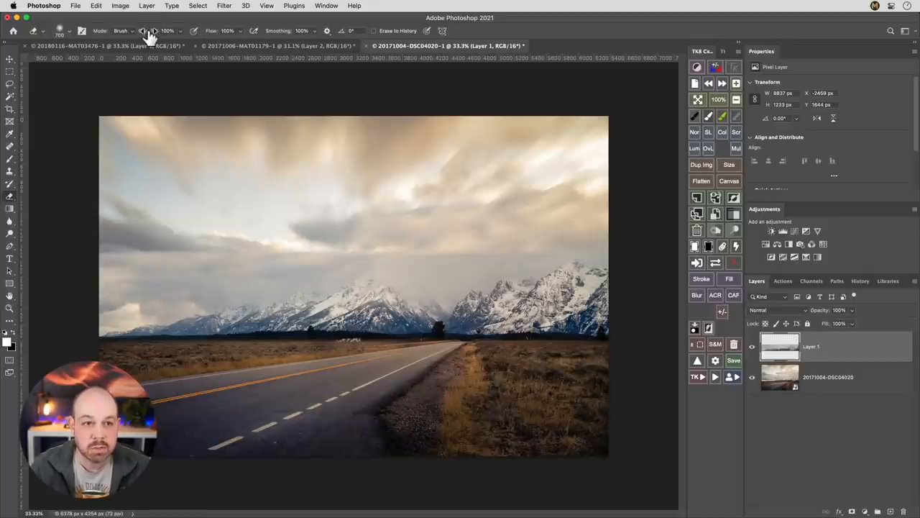
Lower the soft Eraser's opacity to about 51% for blending the mountain edge.
{"action": "left_click", "coordinate": [167, 31]}
{"action": "type", "text": "51"}
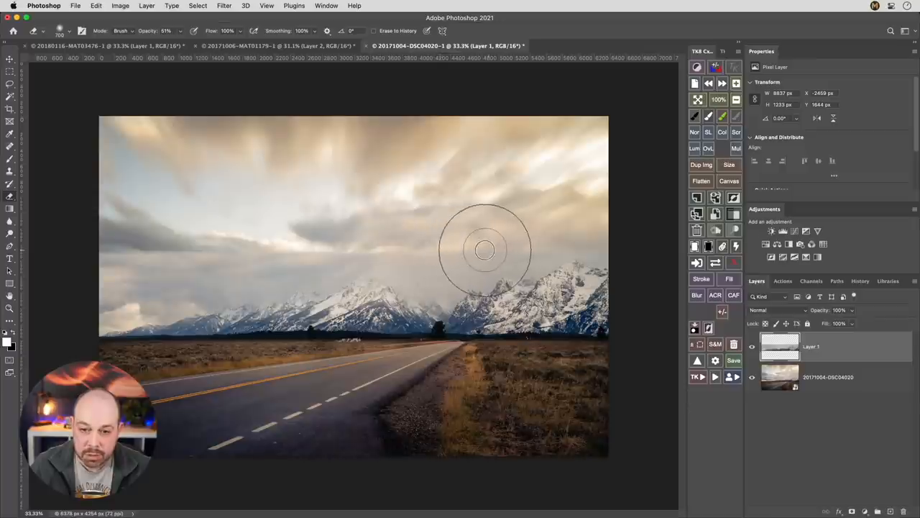
{"action": "mouse_move", "coordinate": [365, 265]}
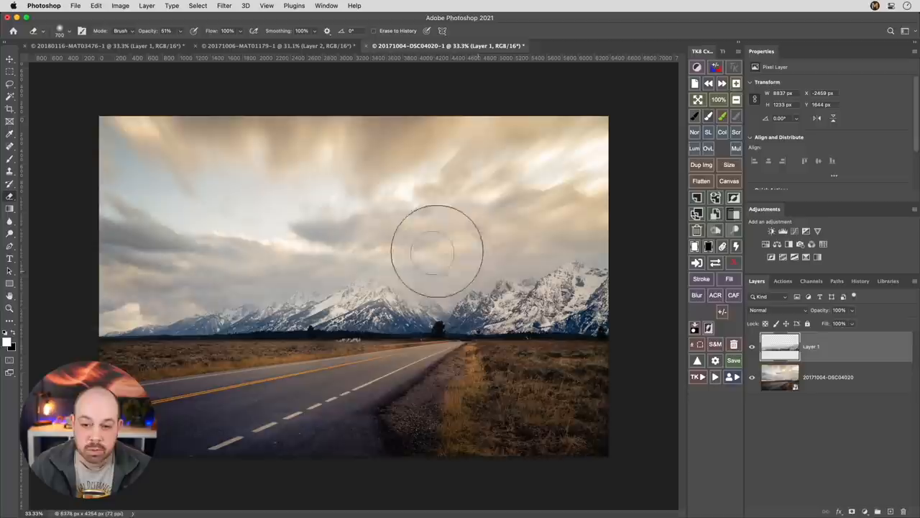
{"action": "mouse_move", "coordinate": [372, 254]}
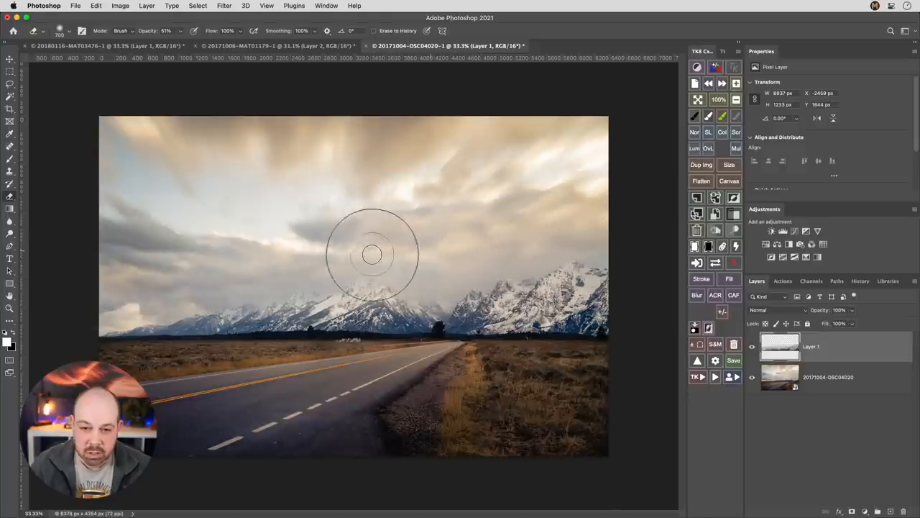
{"action": "mouse_move", "coordinate": [143, 261]}
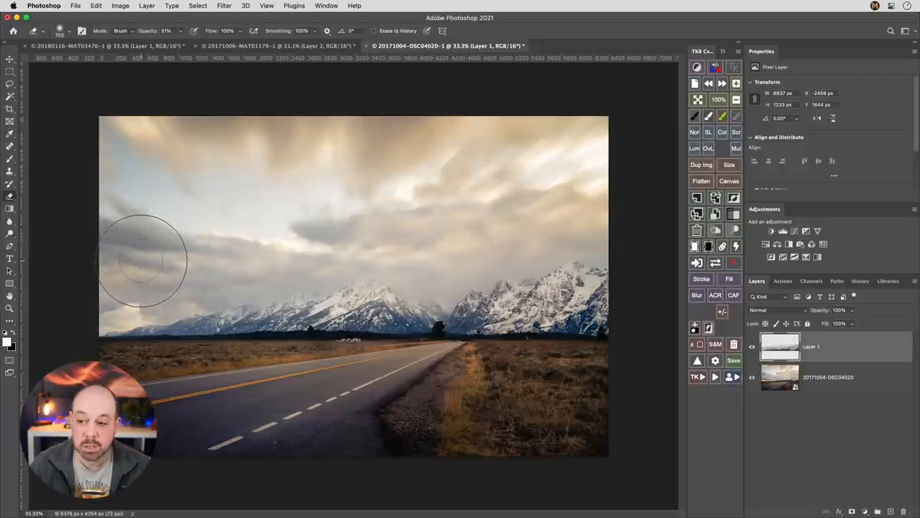